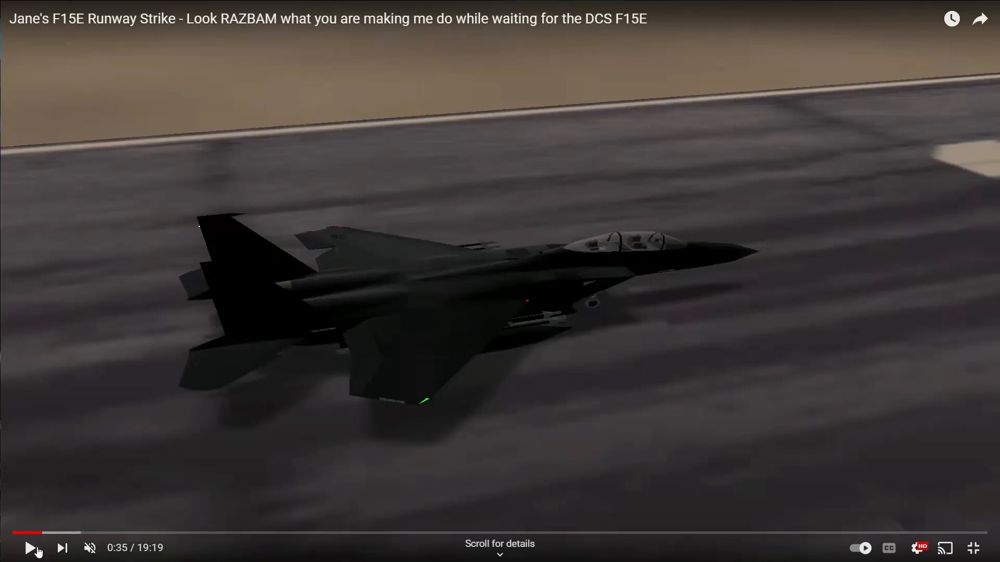
Step: Resume the Jane's F15E Runway Strike video and return to its watch page
left_click(28, 548)
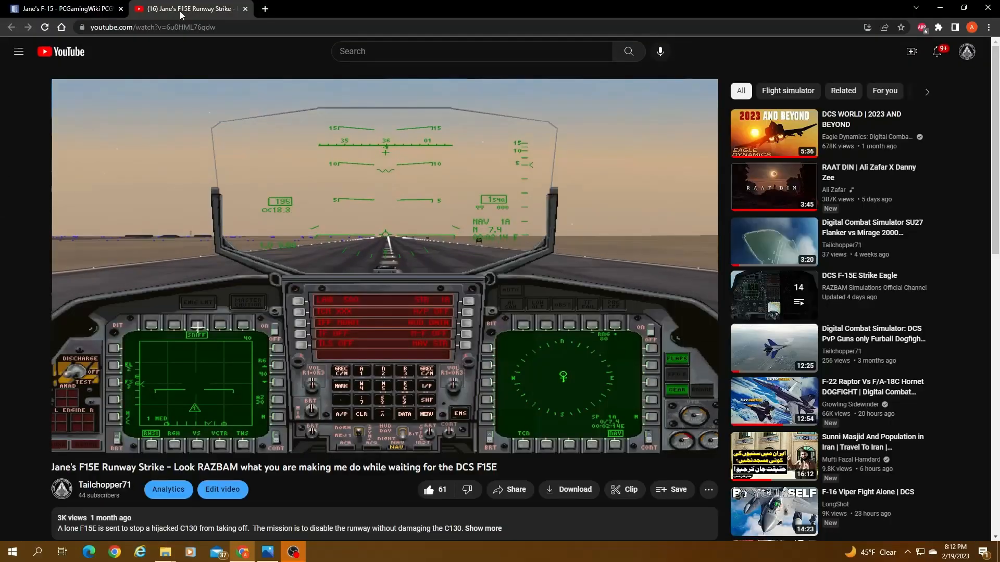
Step: Switch to the PCGamingWiki Jane's F-15 article at the Essential improvements section
left_click(61, 8)
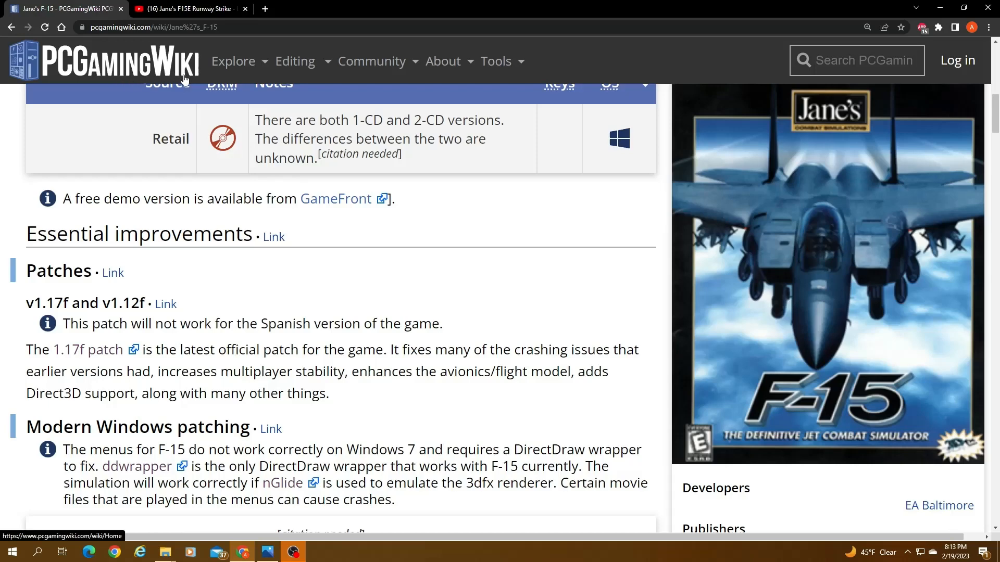
mouse_move(571, 271)
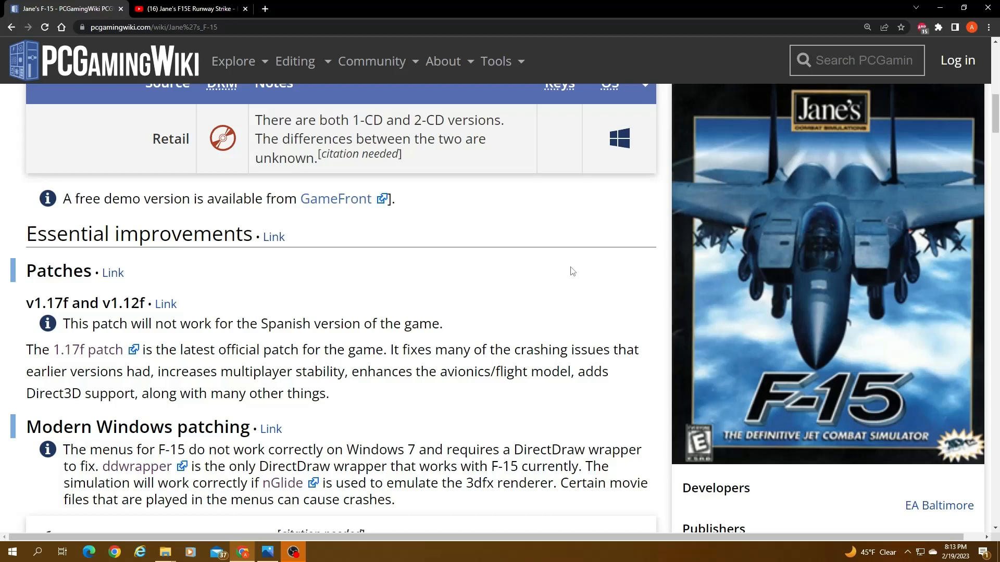
mouse_move(3, 229)
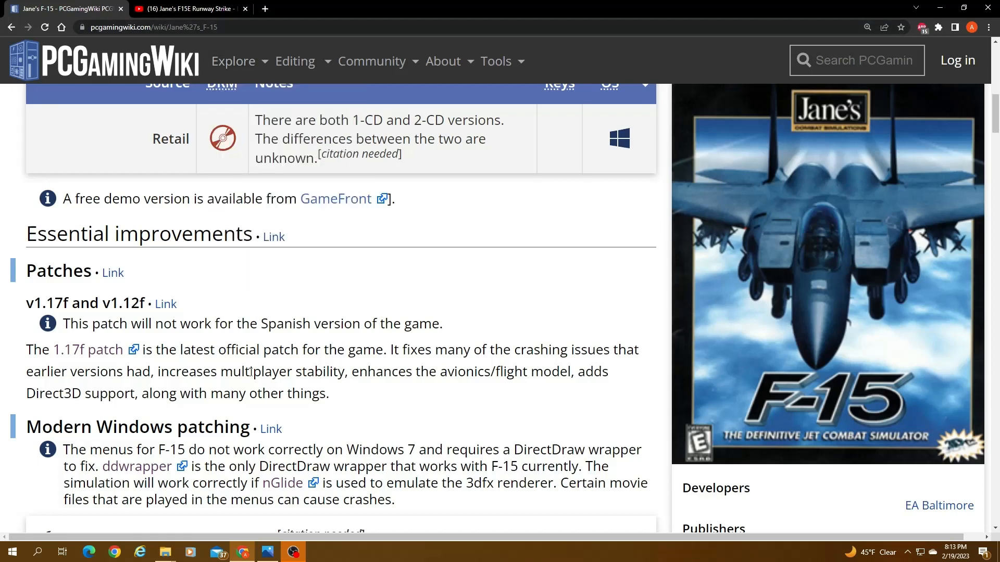
mouse_move(240, 504)
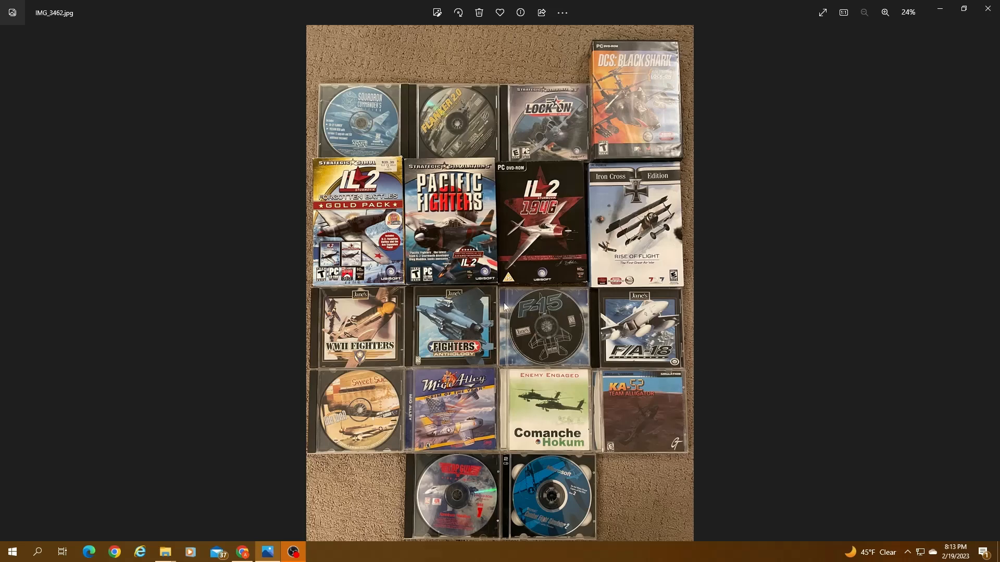
mouse_move(534, 331)
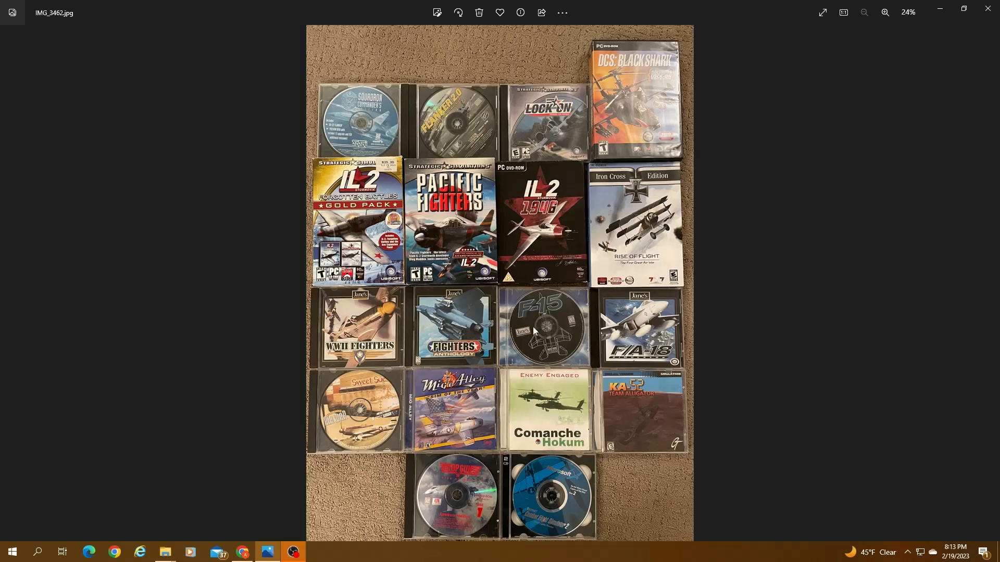
mouse_move(615, 337)
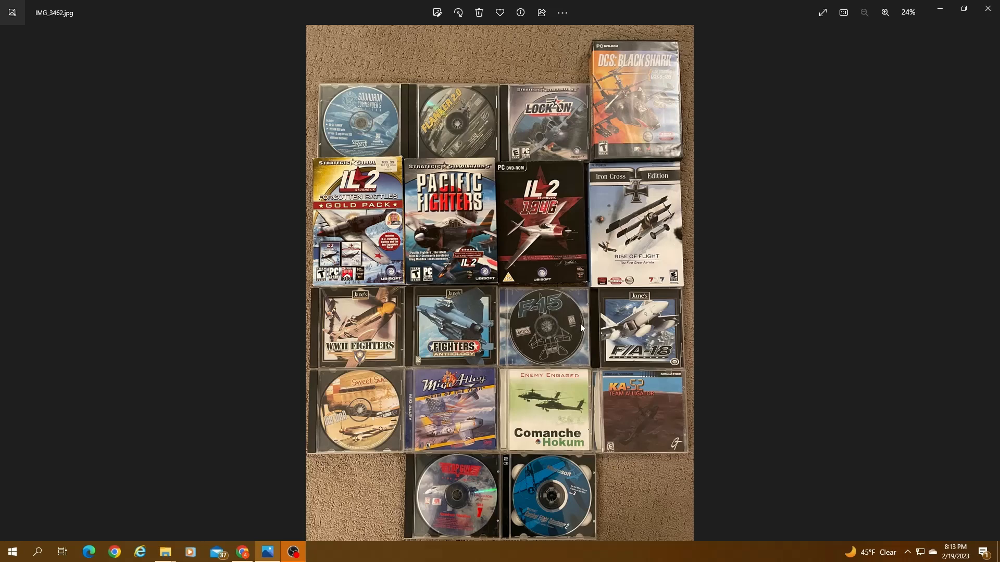
mouse_move(516, 359)
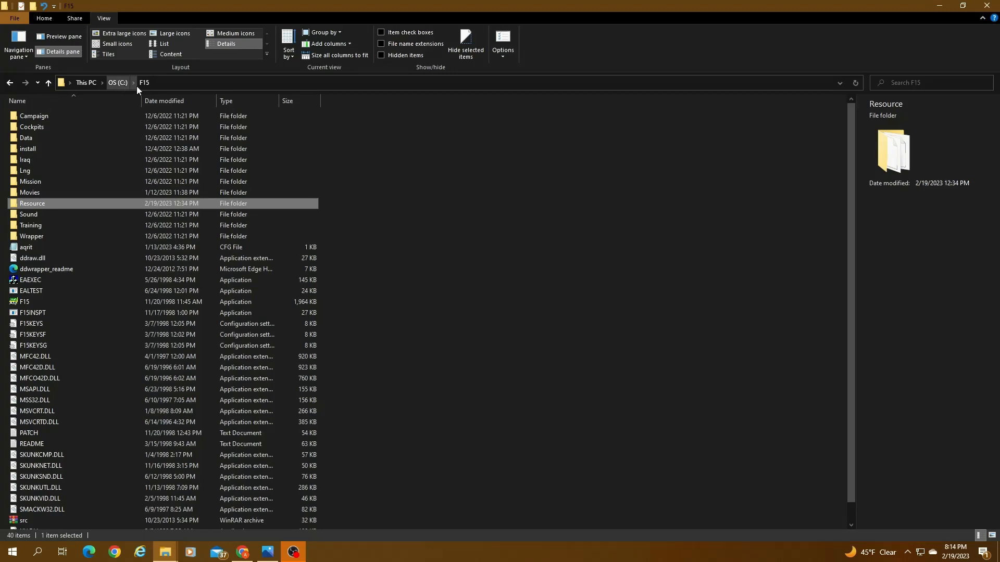
mouse_move(25, 138)
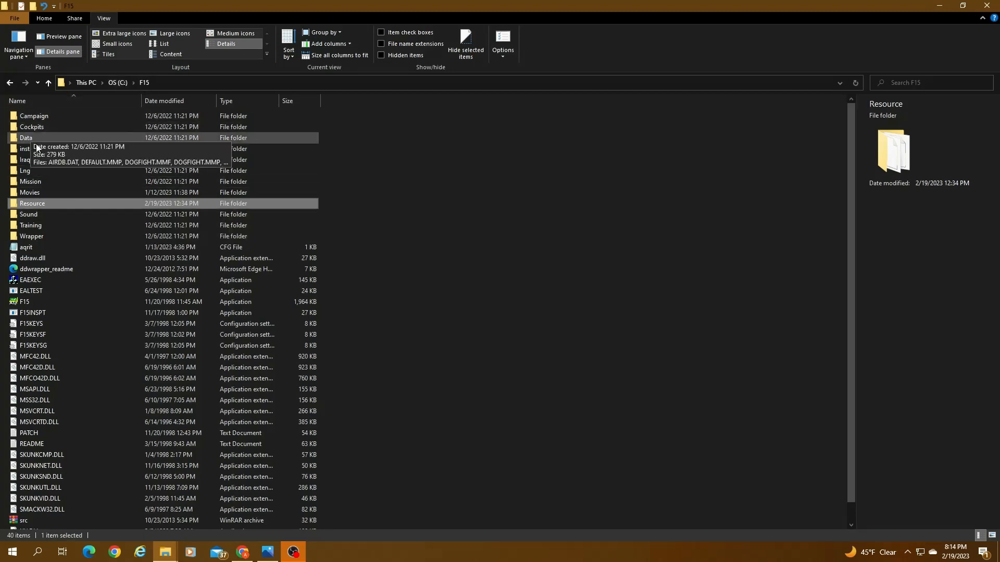
left_click(28, 149)
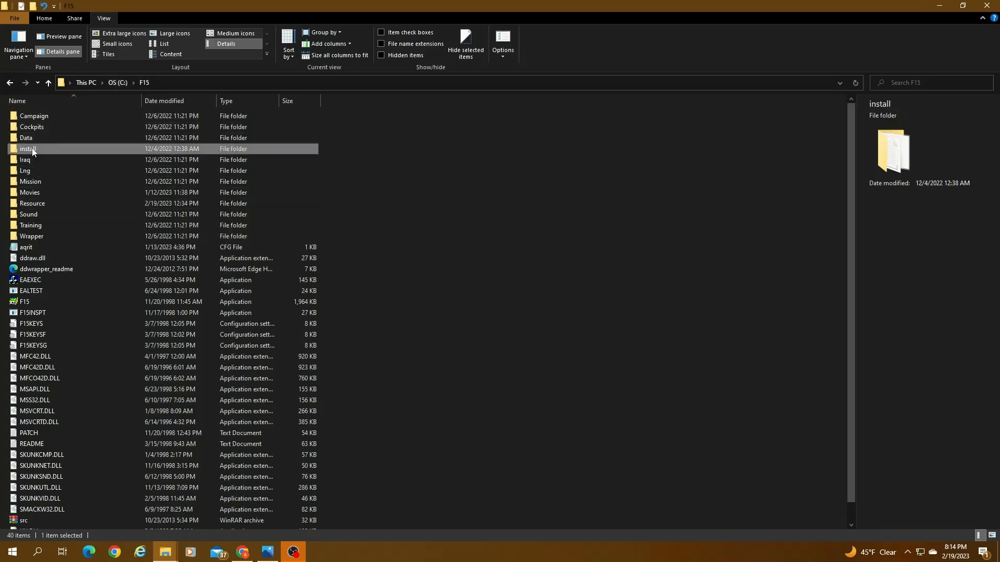
double_click(28, 149)
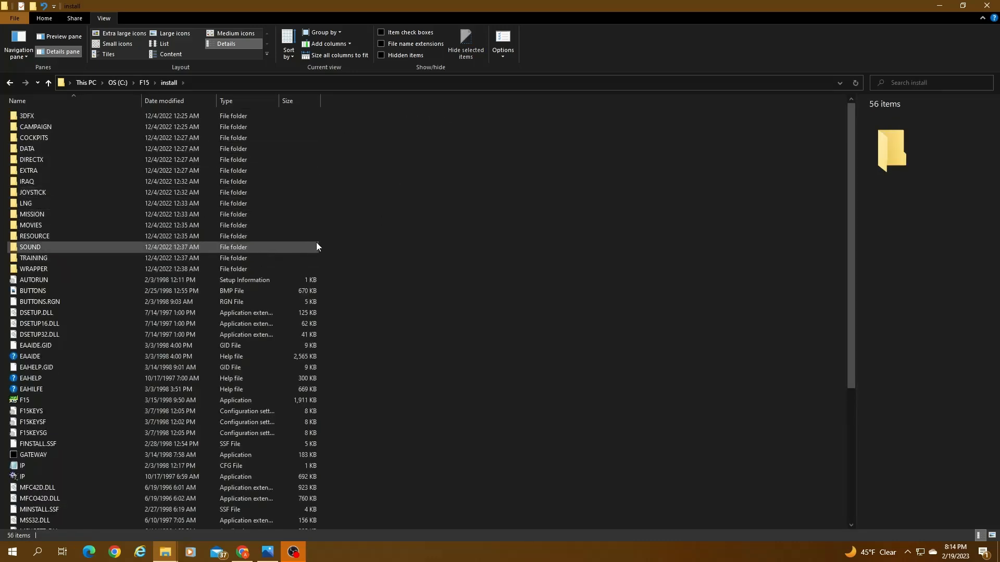
mouse_move(83, 316)
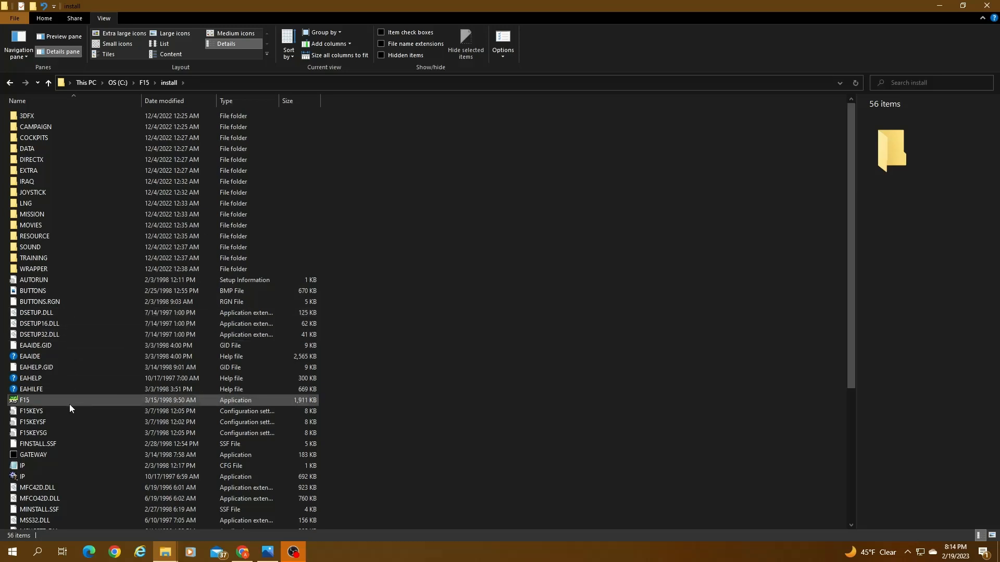
mouse_move(212, 402)
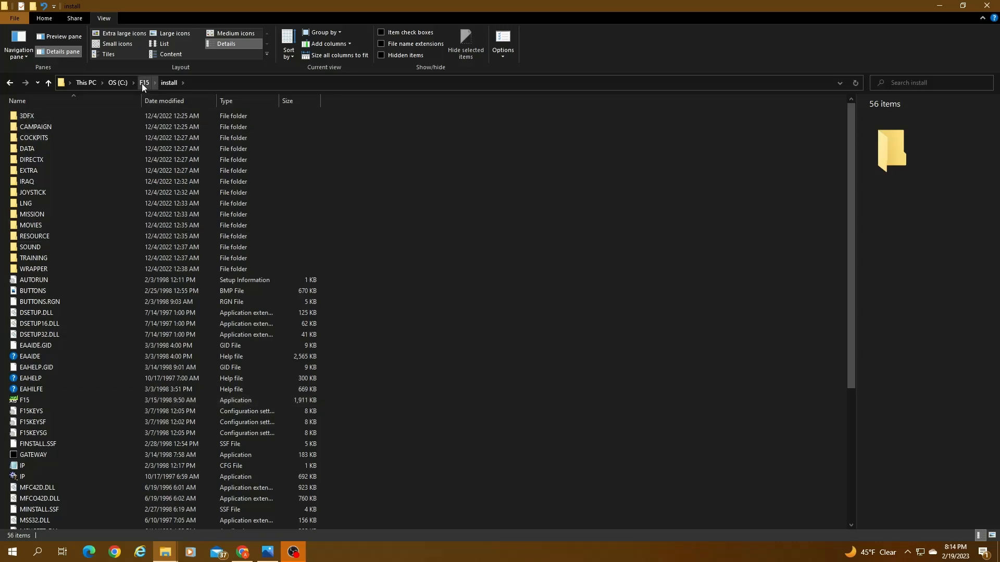
left_click(144, 82)
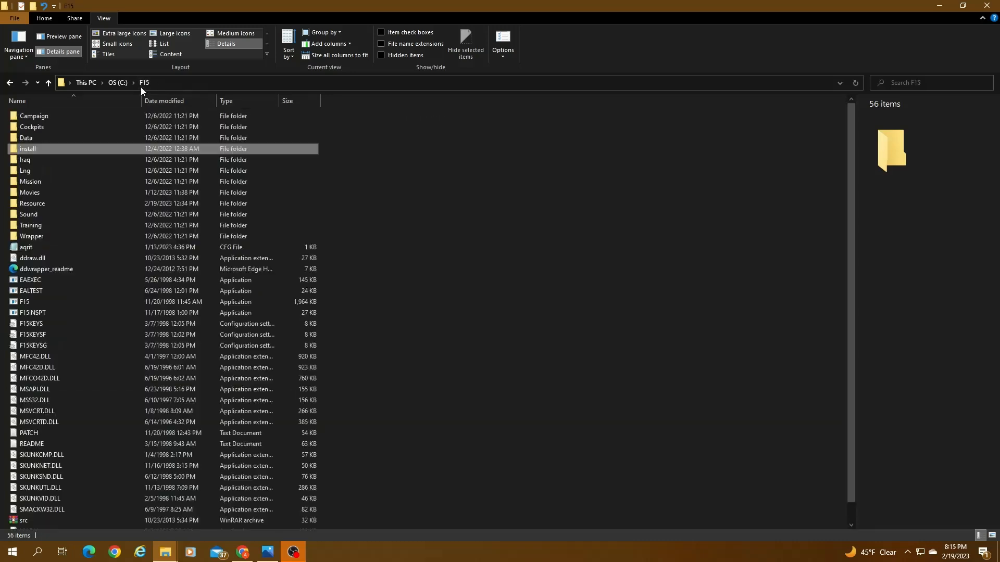
left_click(27, 149)
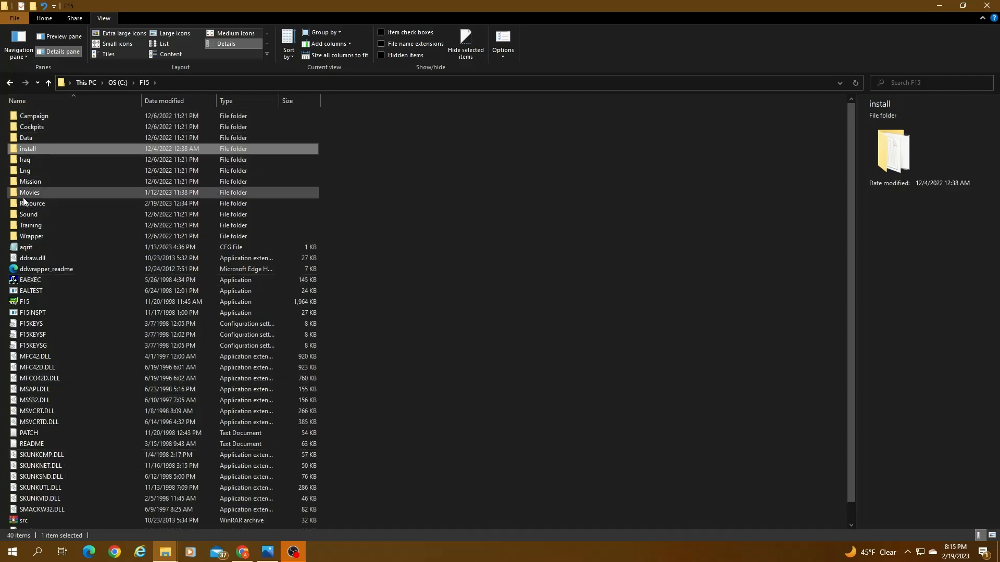
mouse_move(91, 413)
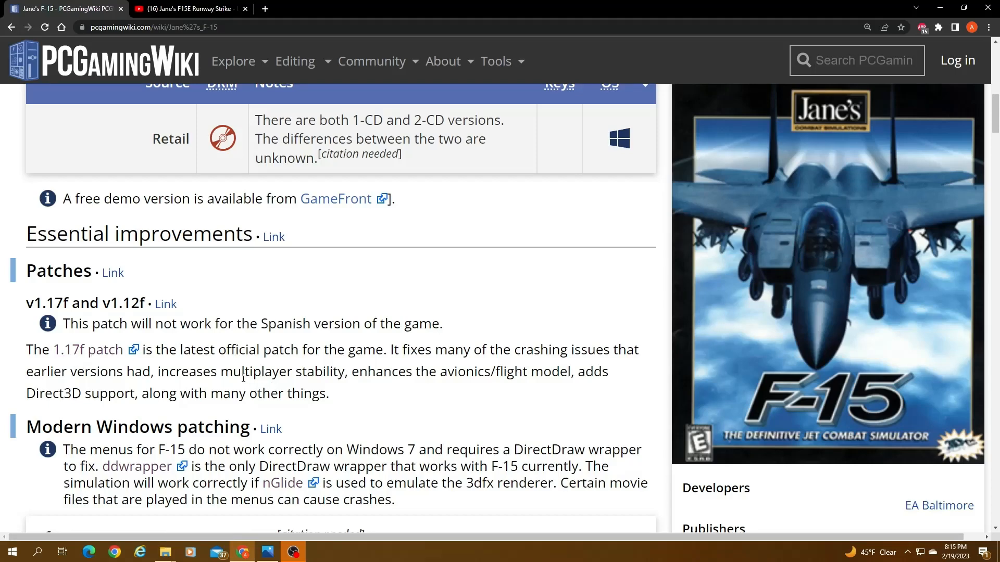
mouse_move(93, 357)
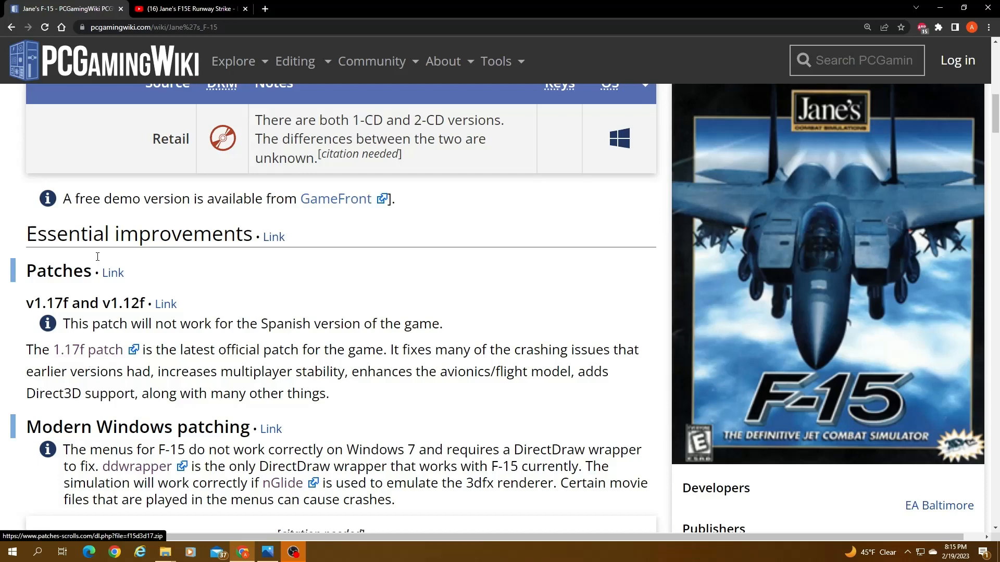
mouse_move(88, 350)
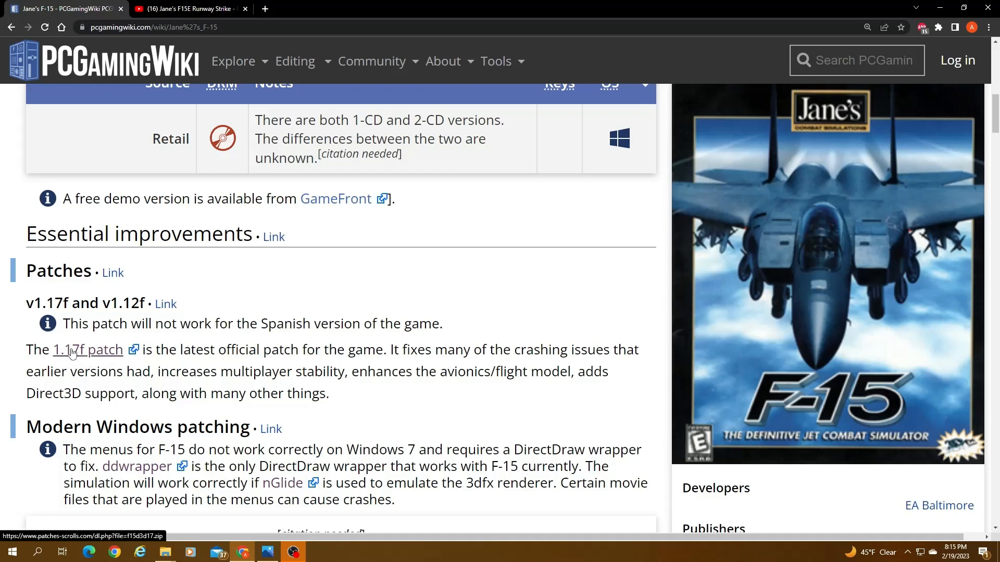
Step: Follow the 1.17f patch link to the Patches Scrolls download page
left_click(87, 350)
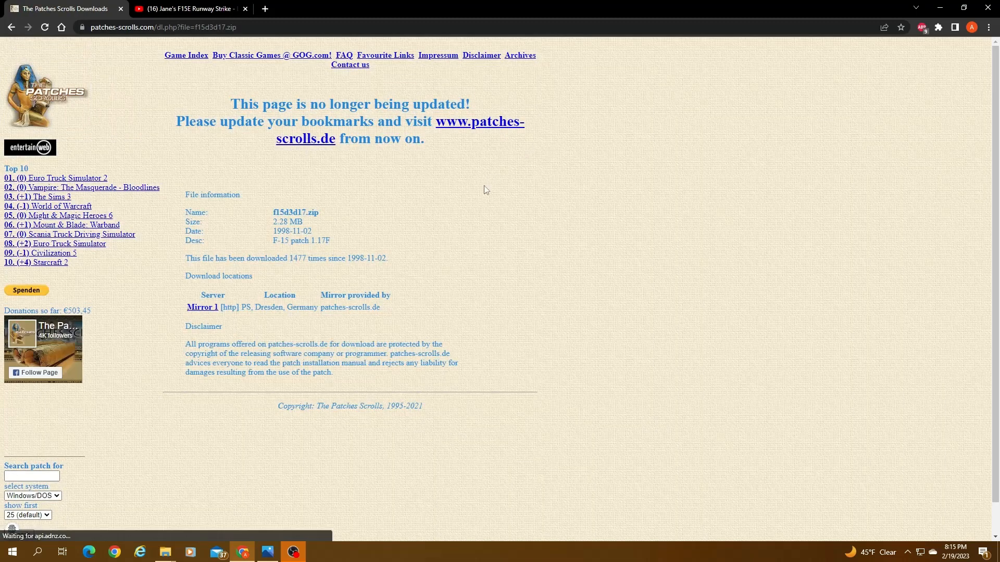
mouse_move(203, 307)
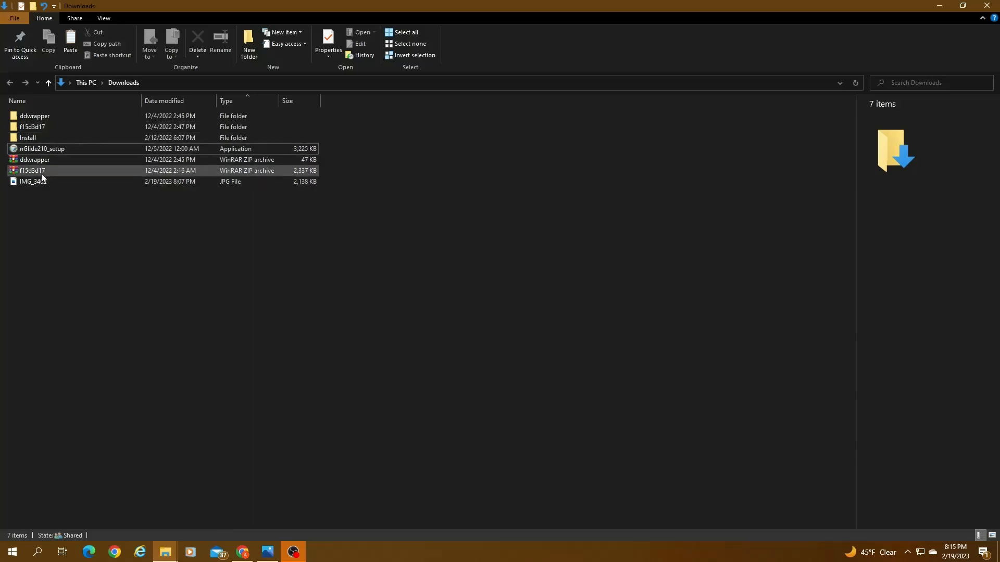
mouse_move(30, 169)
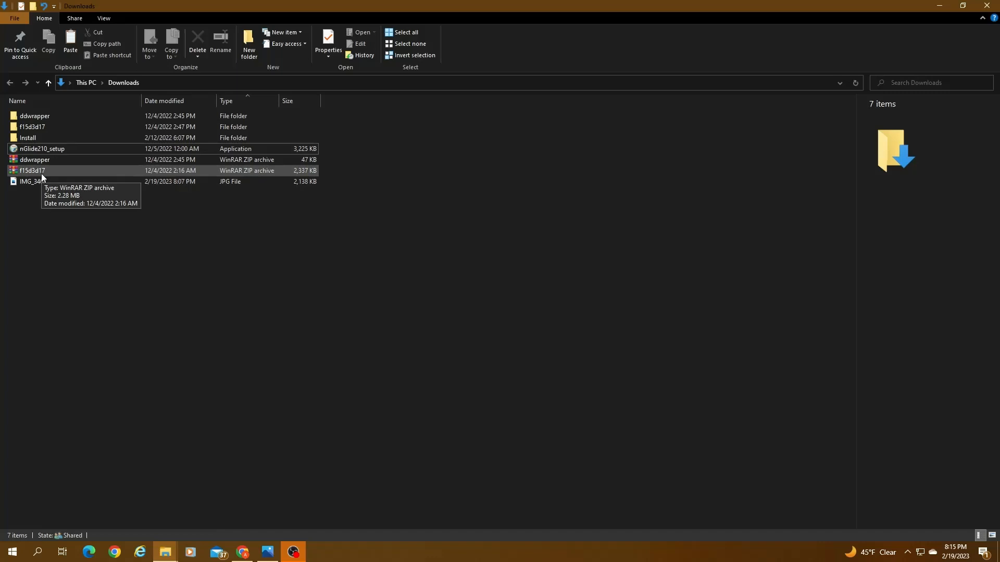
Step: Open the f15d3d17 patch archive in Downloads and view its contents
double_click(30, 170)
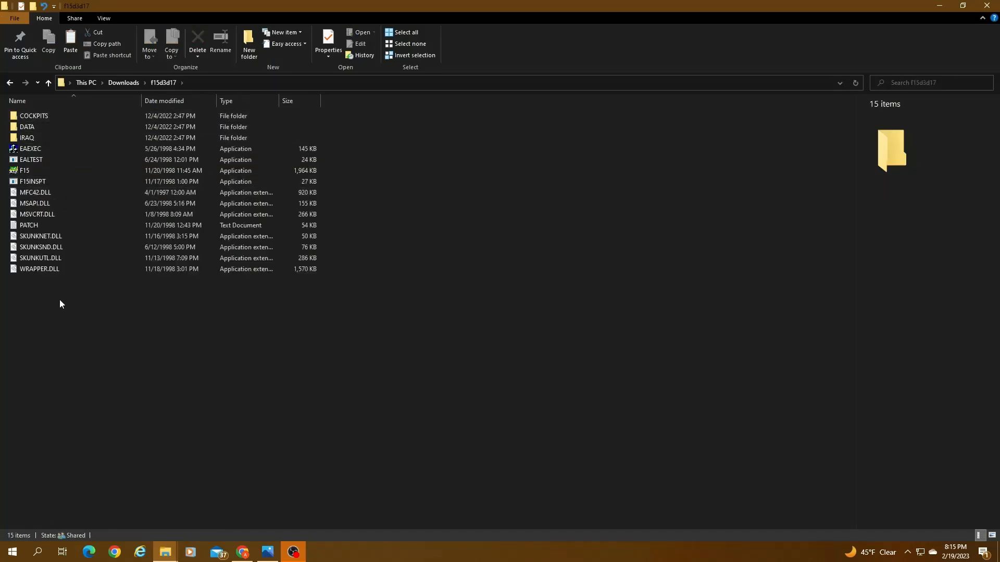
left_click(38, 269)
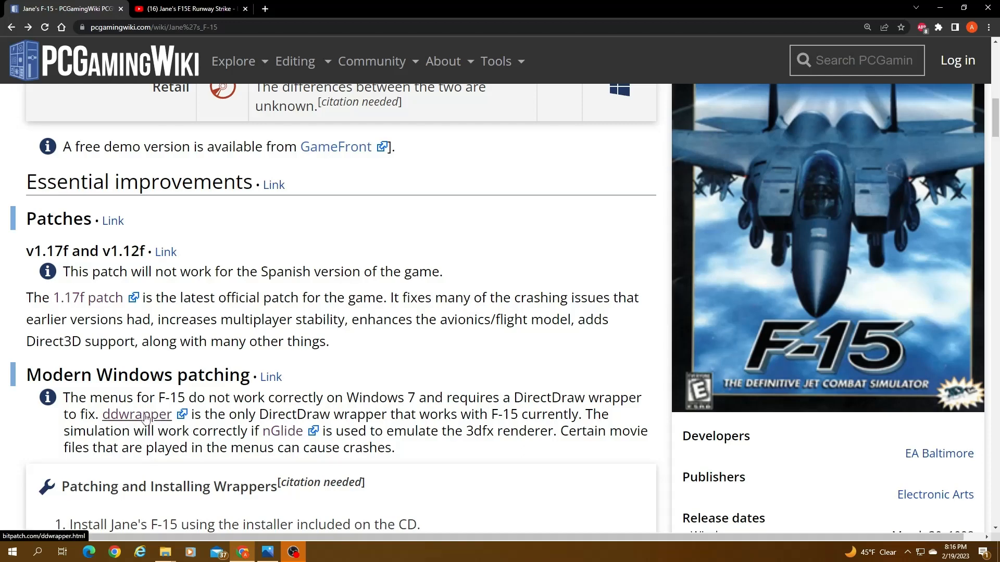
Step: Finish with the ddwrapper page and bring the Downloads File Explorer window forward
left_click(136, 413)
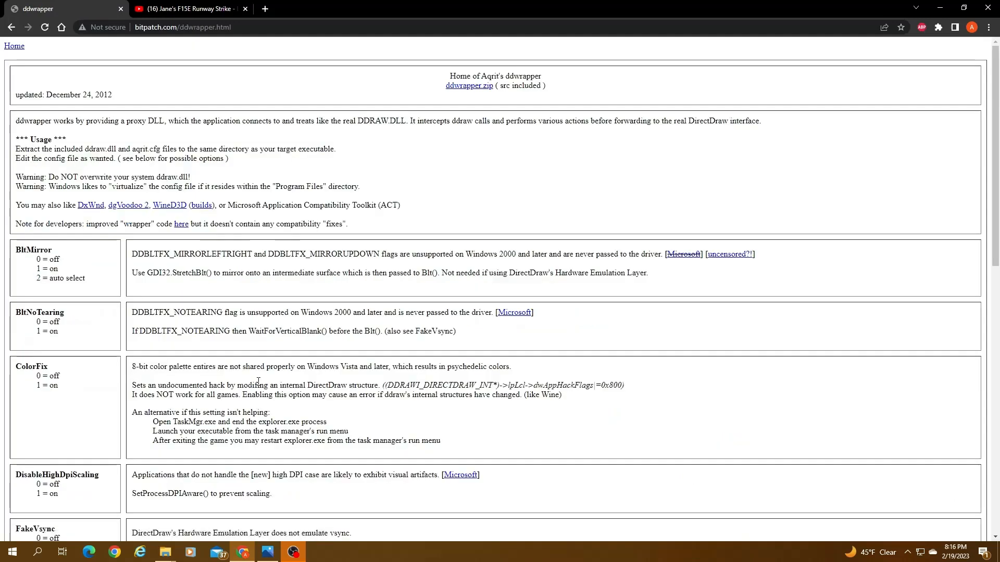
mouse_move(569, 138)
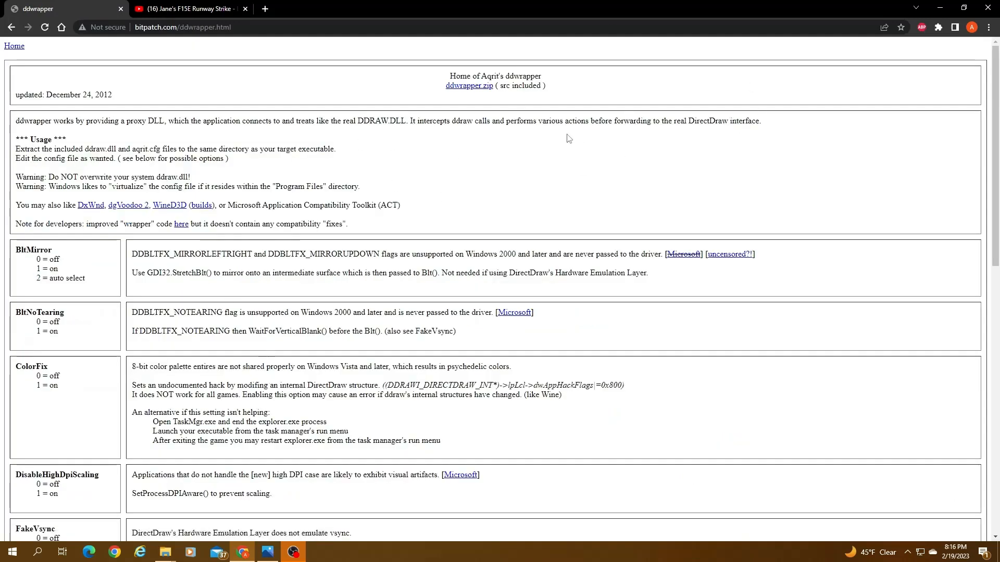
mouse_move(469, 86)
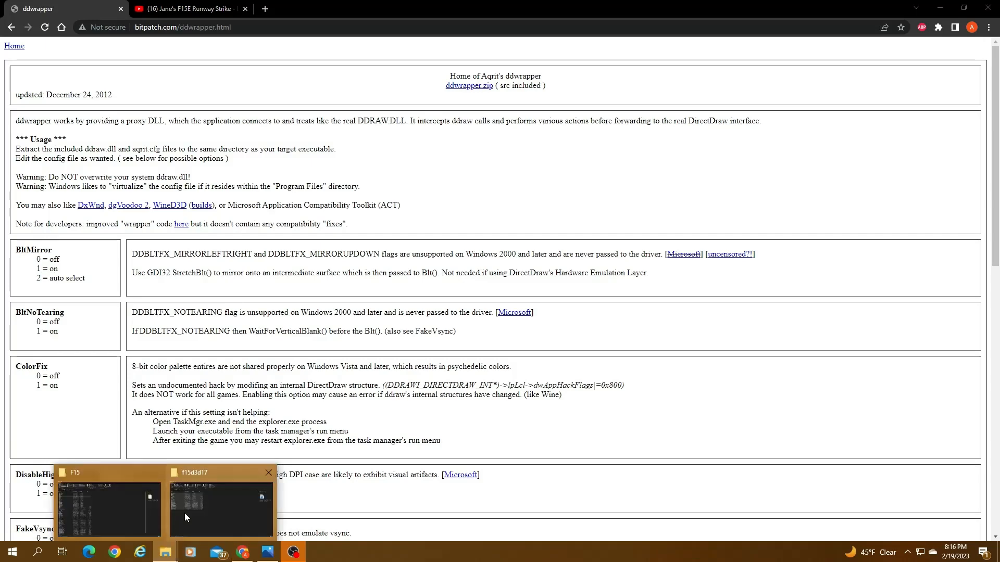
left_click(220, 511)
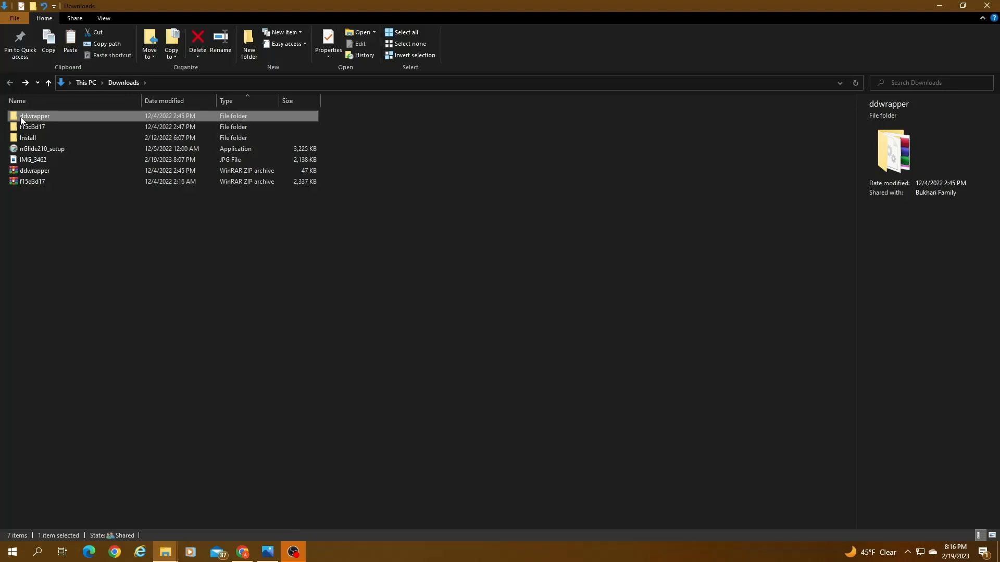
Step: Select aqrit and ddraw.dll in Downloads\ddwrapper and copy them into C:\F15
double_click(35, 115)
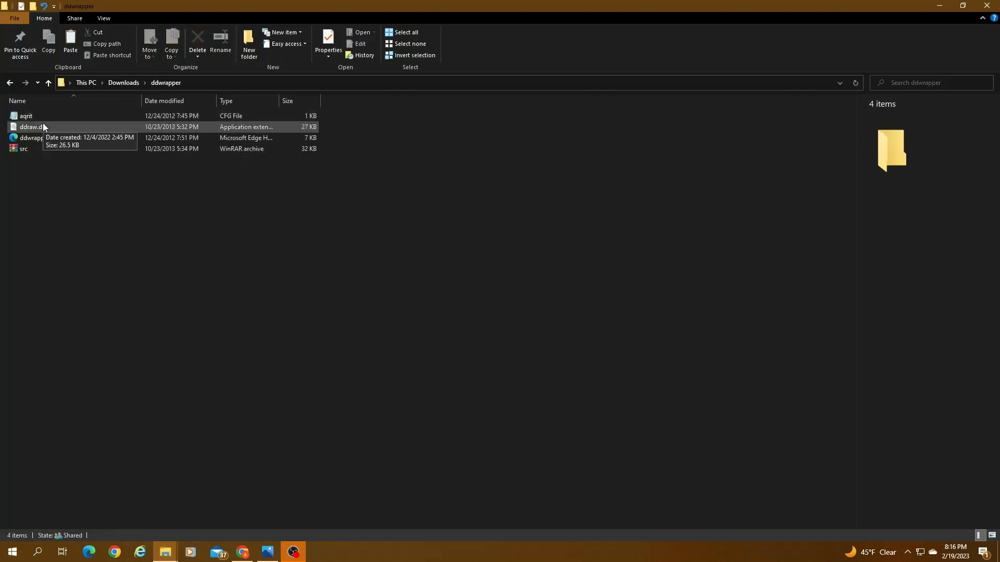
left_click(26, 116)
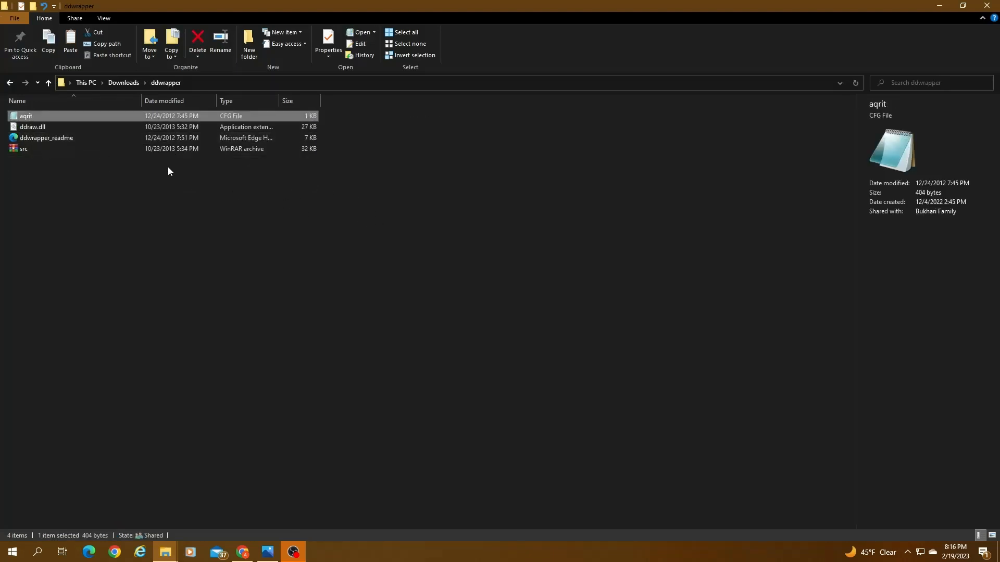
left_click(32, 128)
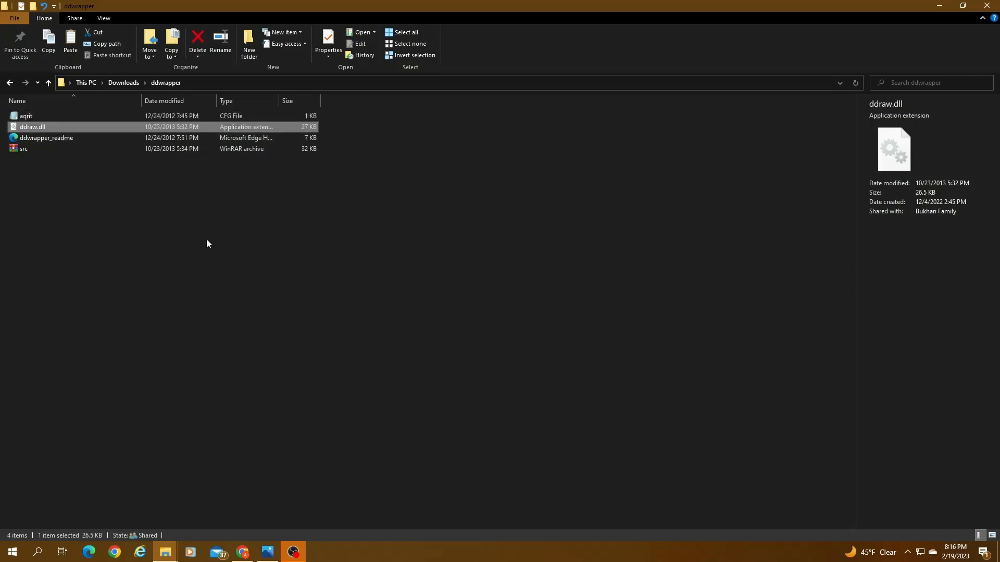
left_click(25, 116)
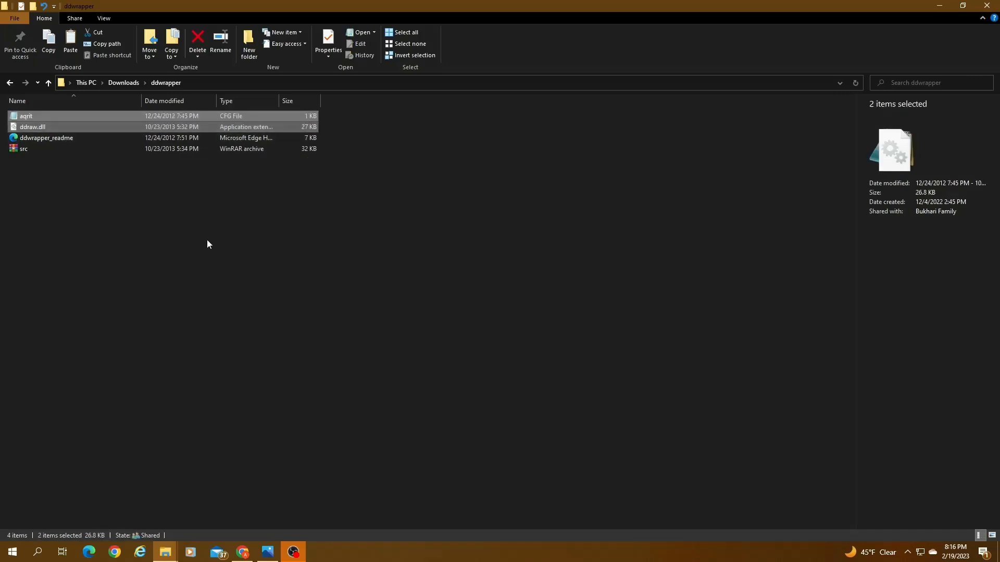
mouse_move(164, 552)
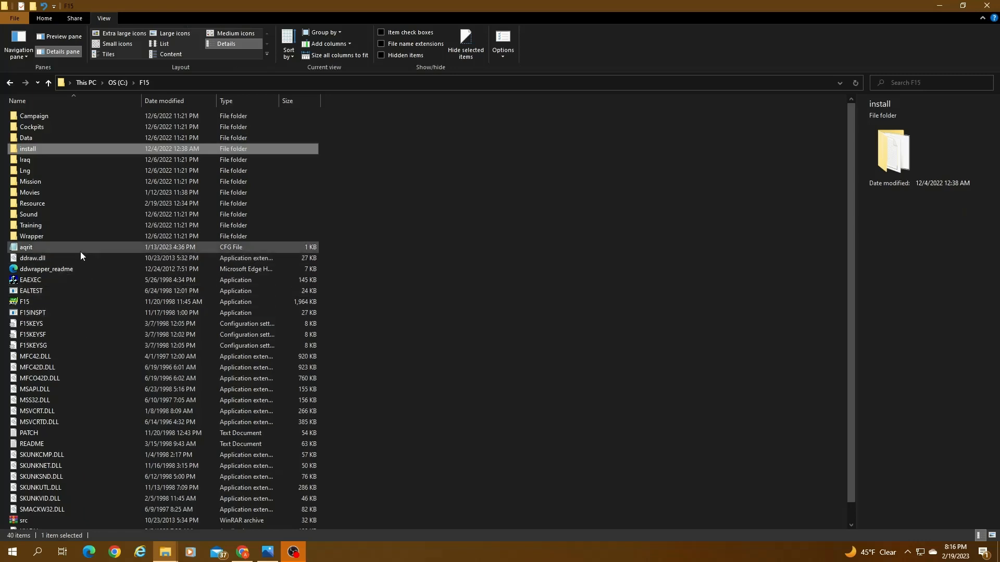
Step: Open the aqrit config from the F15 folder in Notepad
left_click(26, 247)
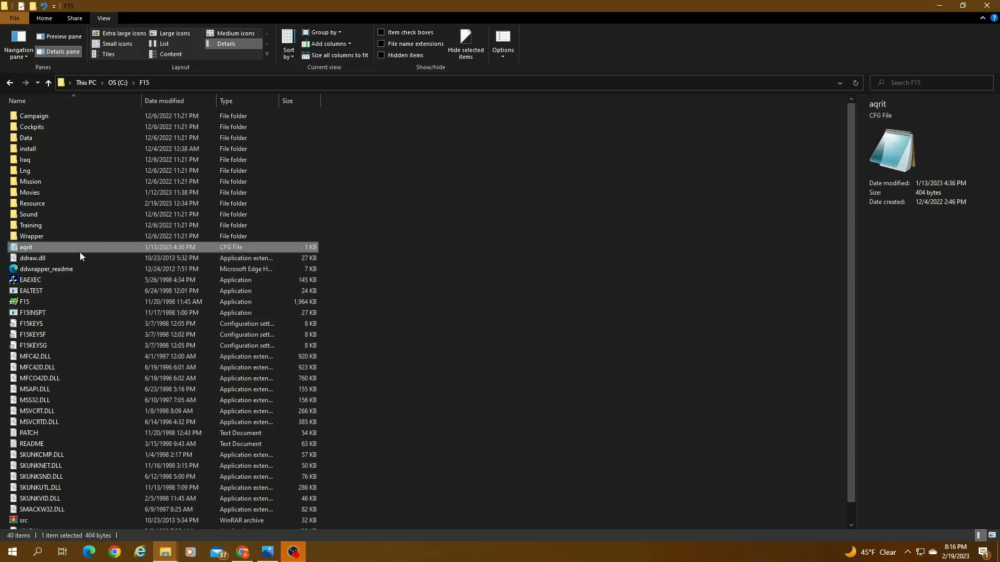
double_click(26, 246)
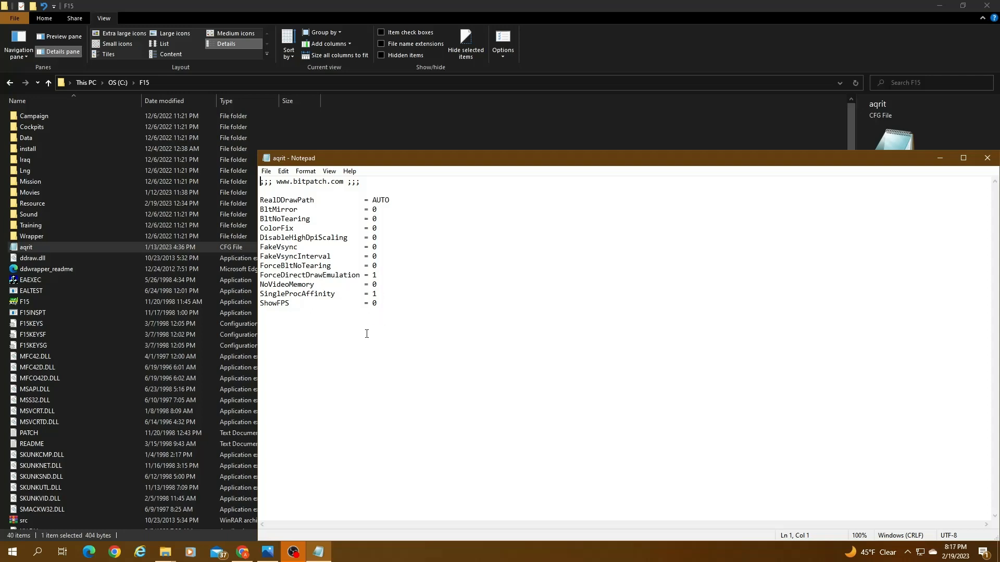
Step: Set ForceDirectDrawEmulation to 1 in aqrit.cfg and save the file
double_click(264, 275)
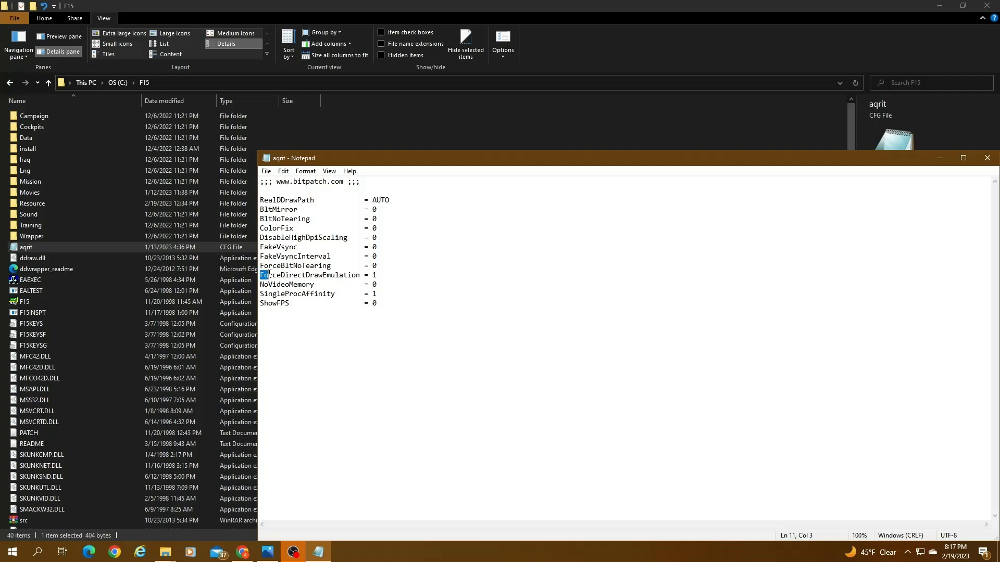
double_click(310, 275)
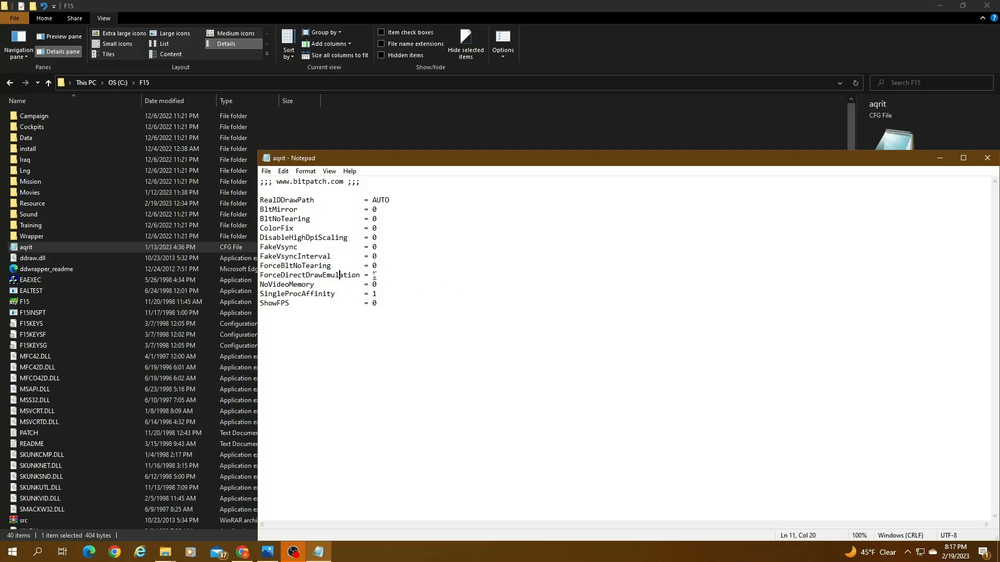
type("1")
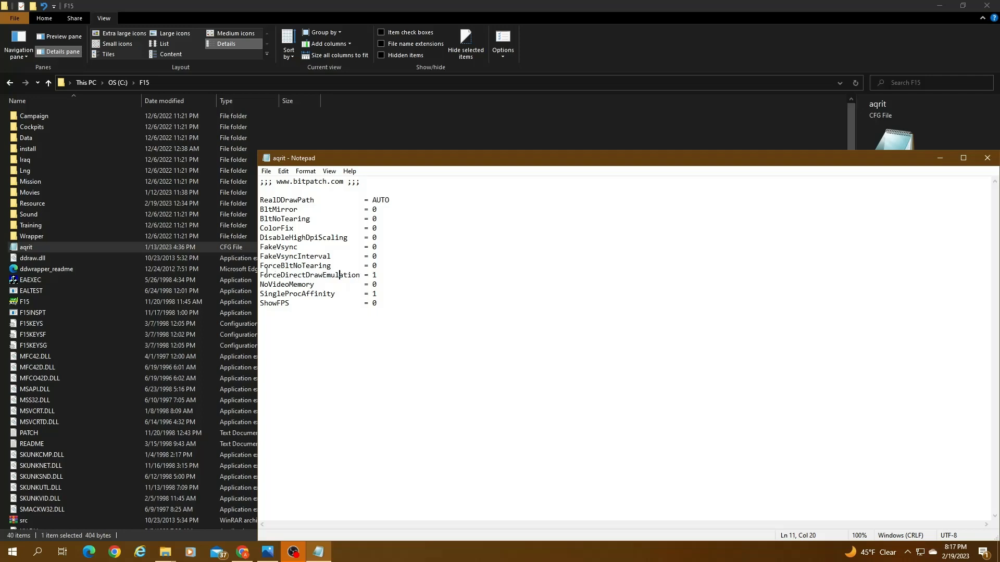
mouse_move(302, 299)
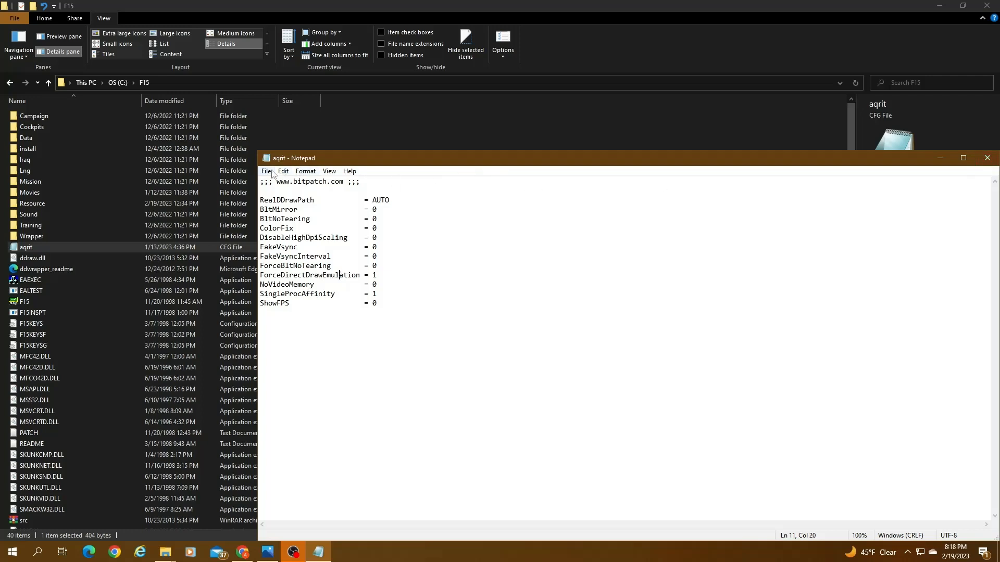
left_click(265, 171)
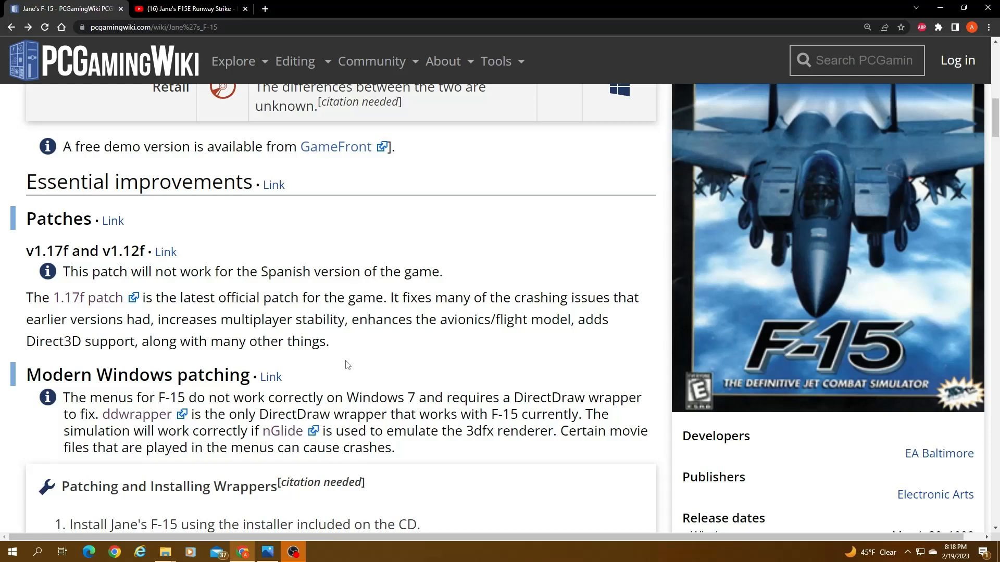
mouse_move(283, 431)
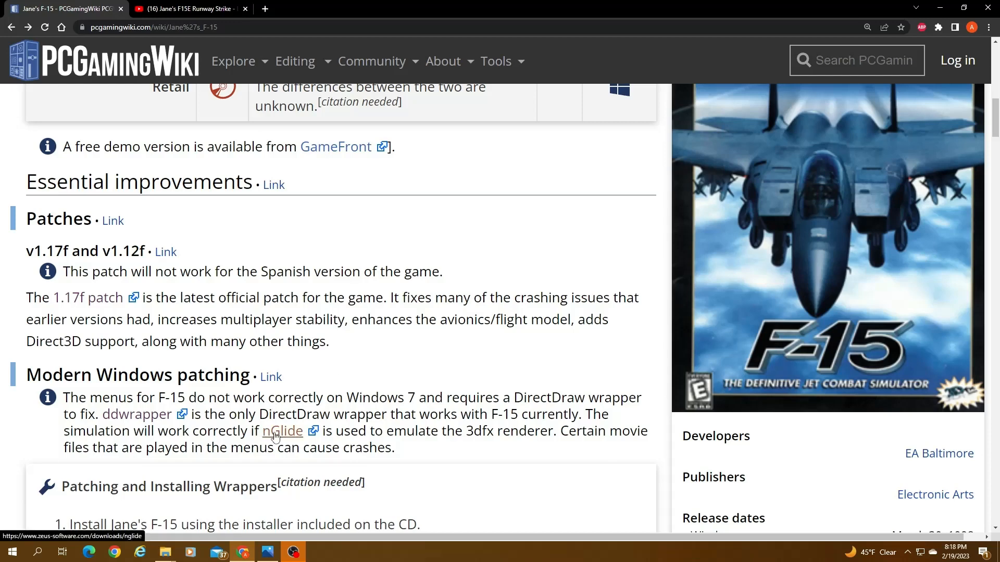
Step: Follow the nGlide link under Modern Windows patching to download the nGlide210 installer
left_click(281, 430)
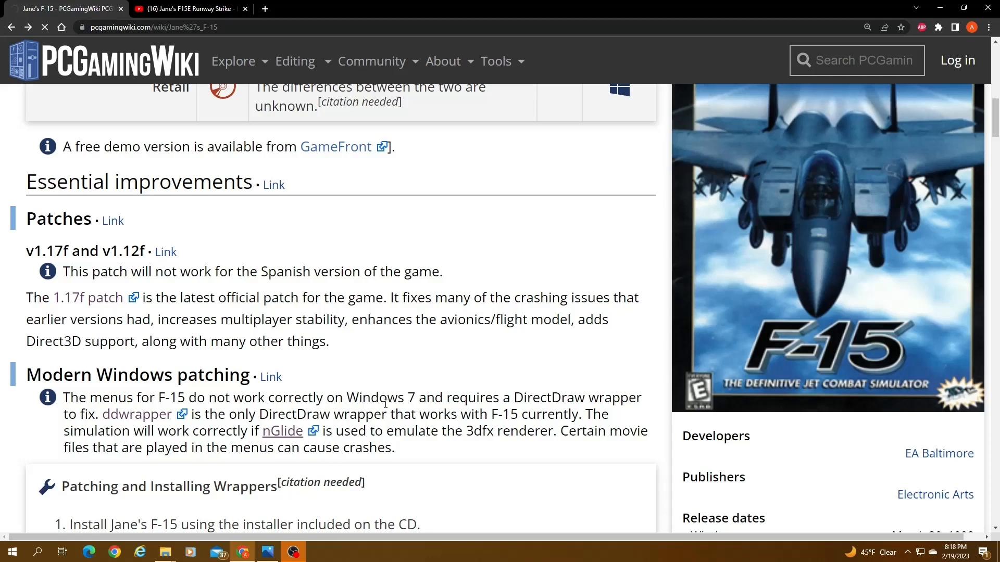
left_click(282, 432)
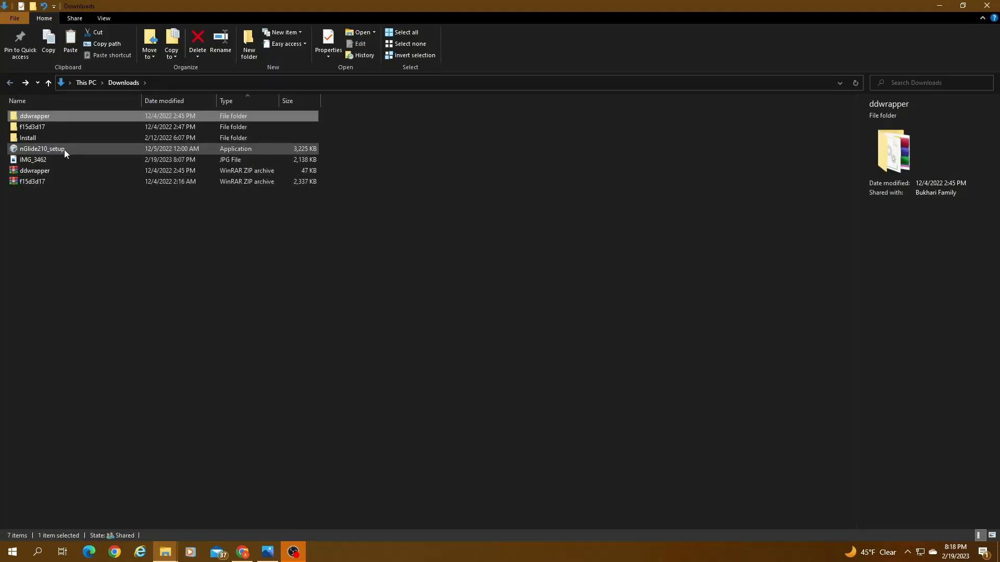
mouse_move(61, 153)
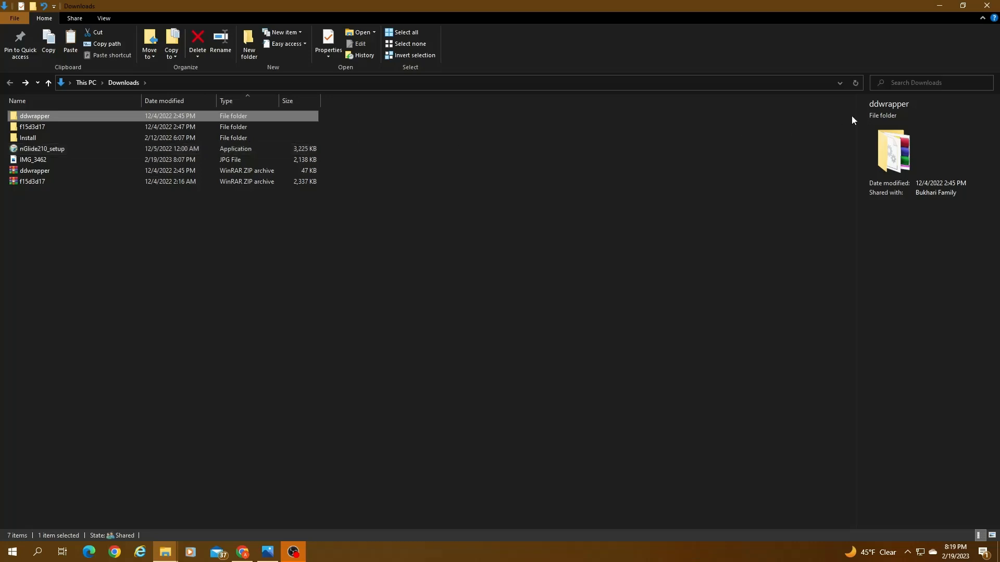
mouse_move(939, 5)
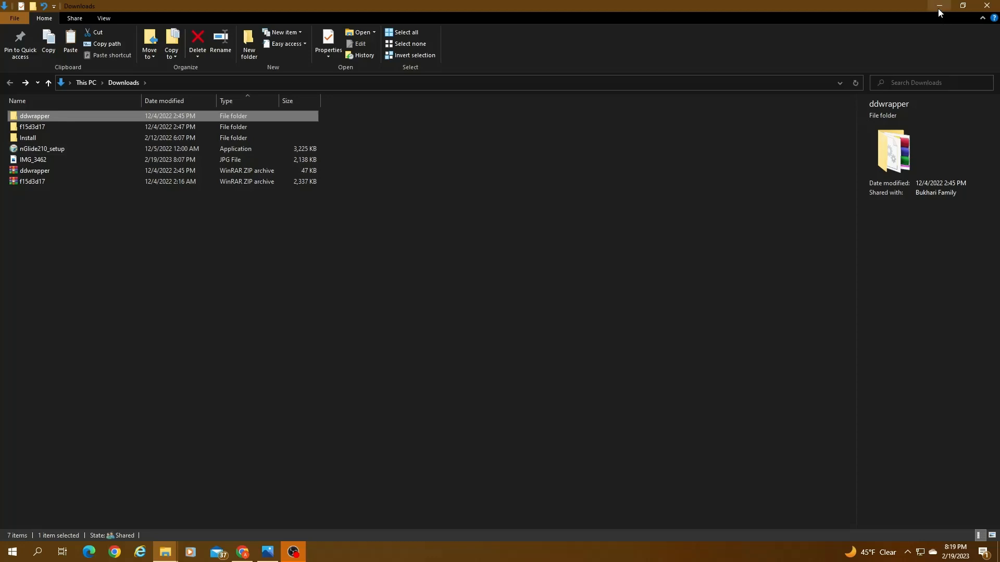
mouse_move(939, 10)
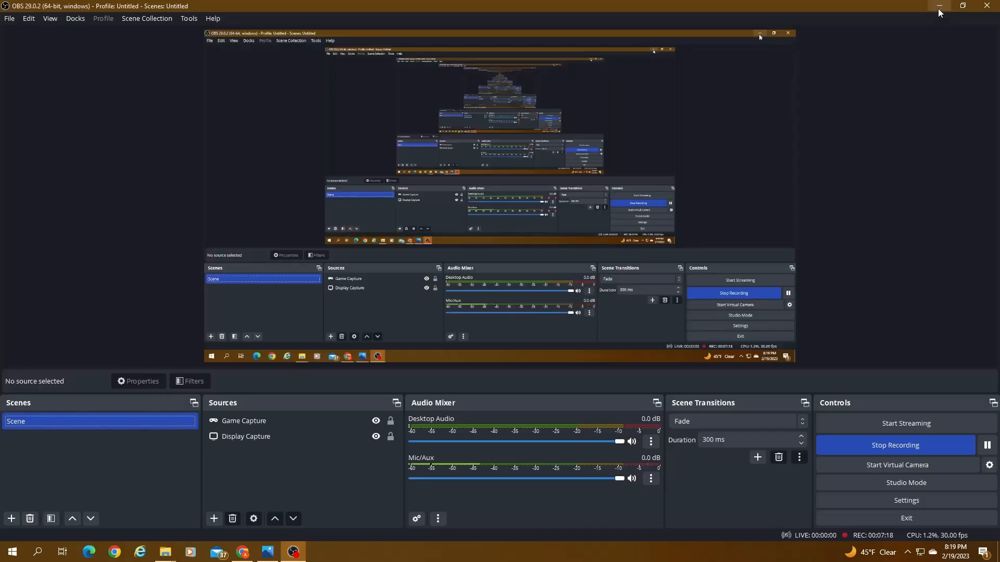
Step: Minimize the OBS window to reveal the desktop
left_click(937, 6)
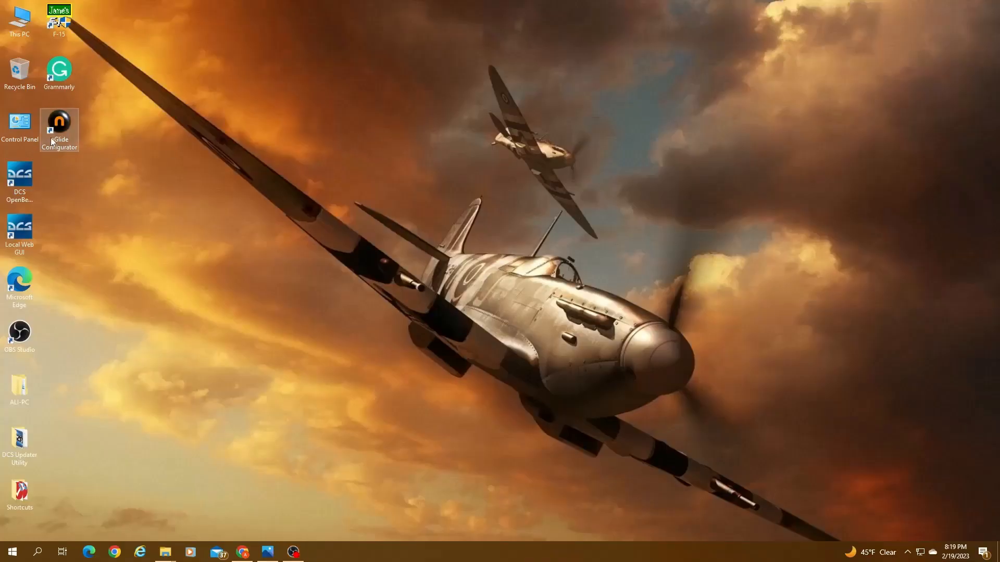
Step: Launch the nGlide configurator, keep 1280 x 960 screen resolution, and exit
double_click(58, 120)
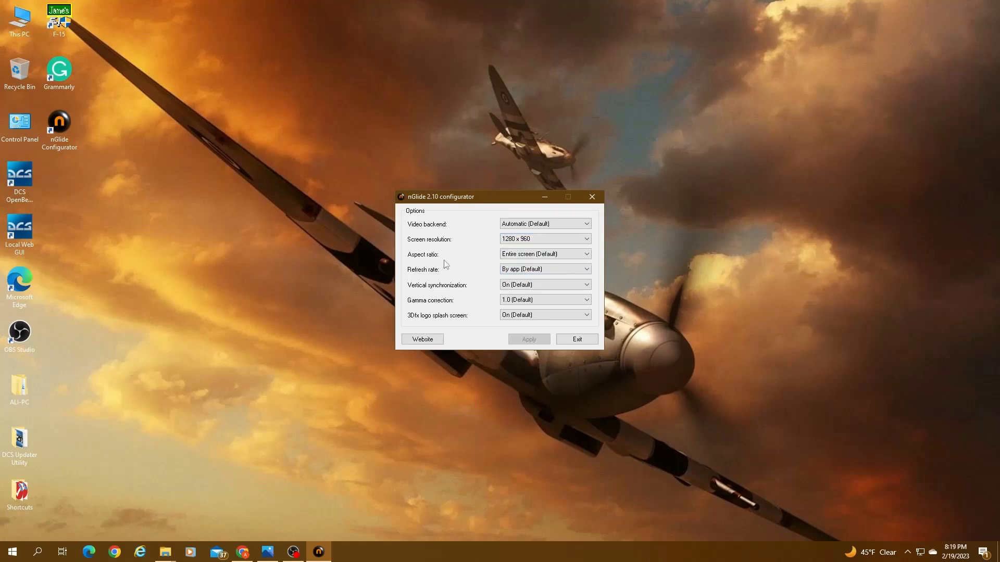
mouse_move(529, 336)
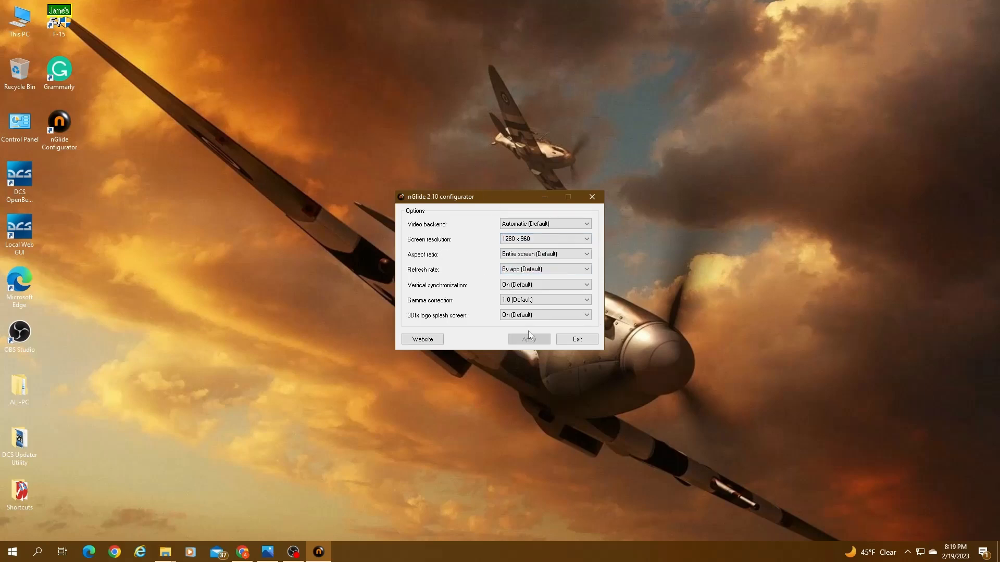
mouse_move(443, 240)
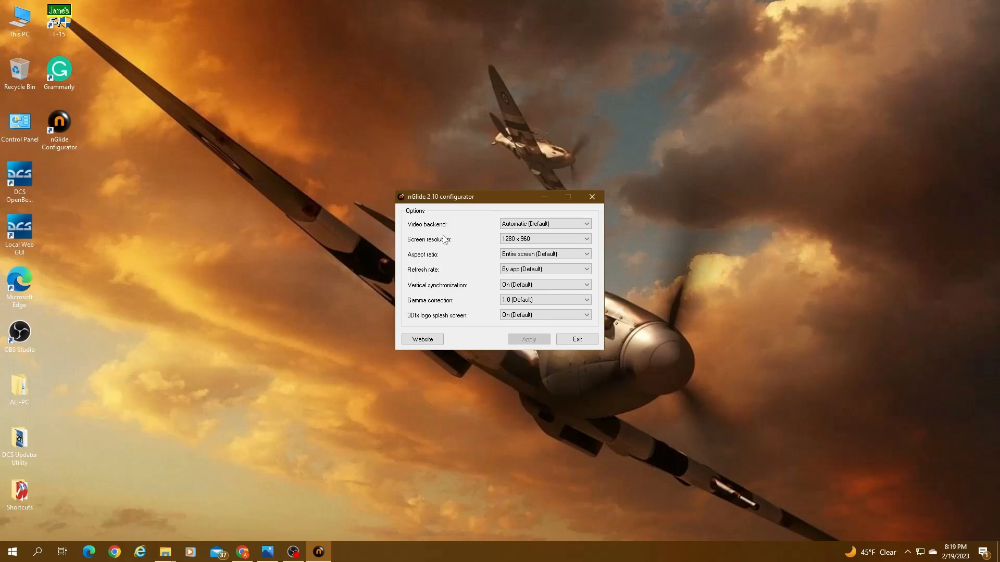
left_click(544, 238)
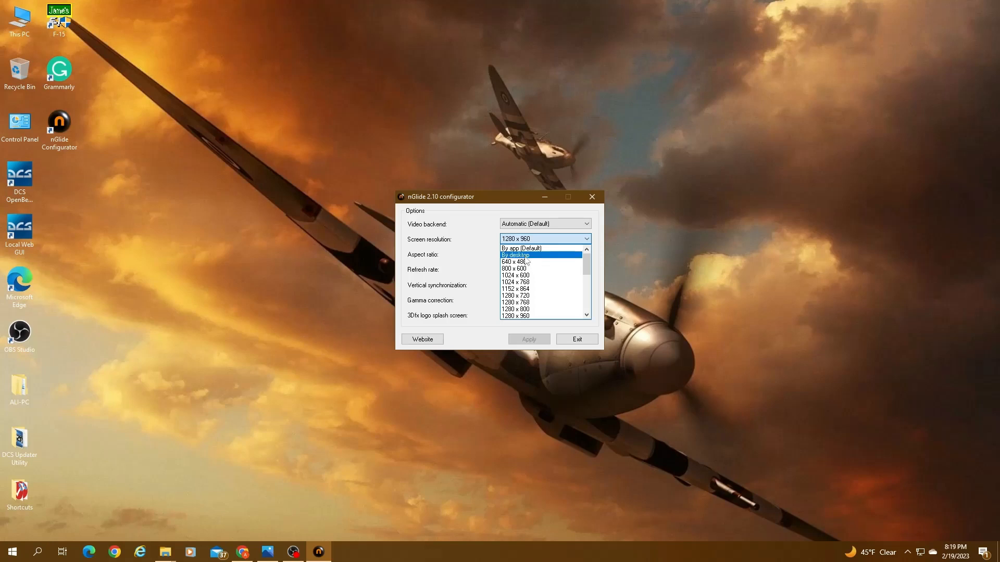
mouse_move(520, 248)
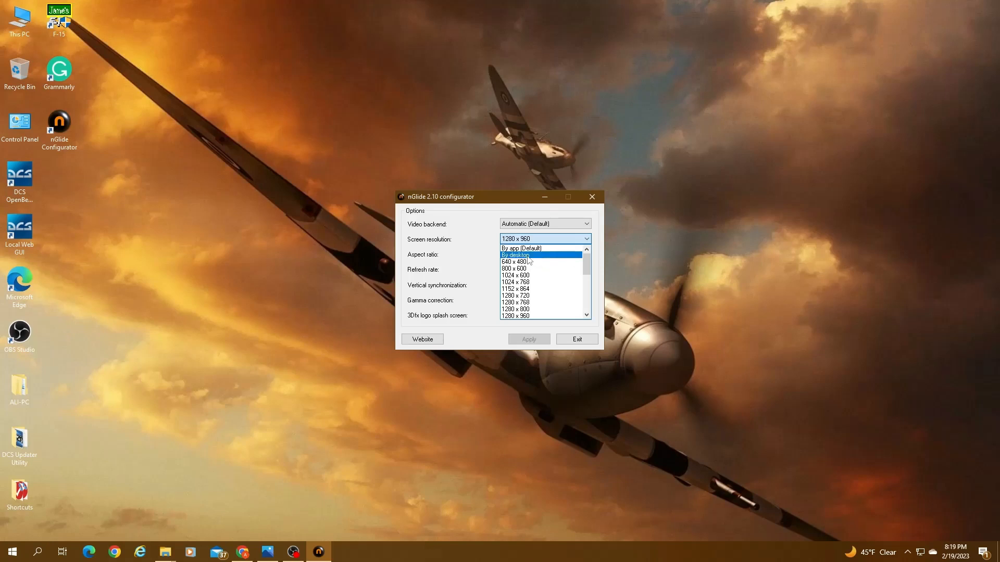
mouse_move(538, 269)
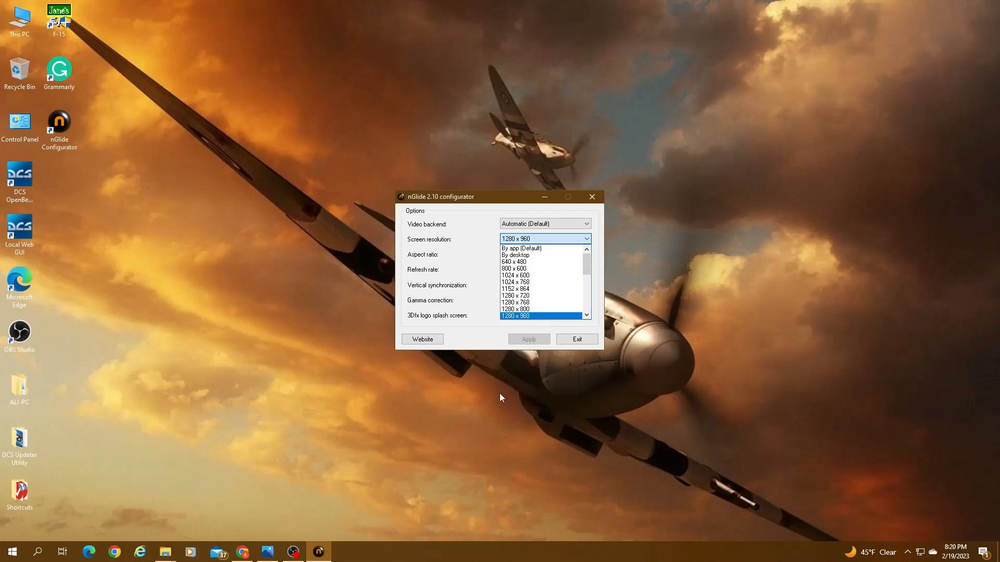
mouse_move(501, 393)
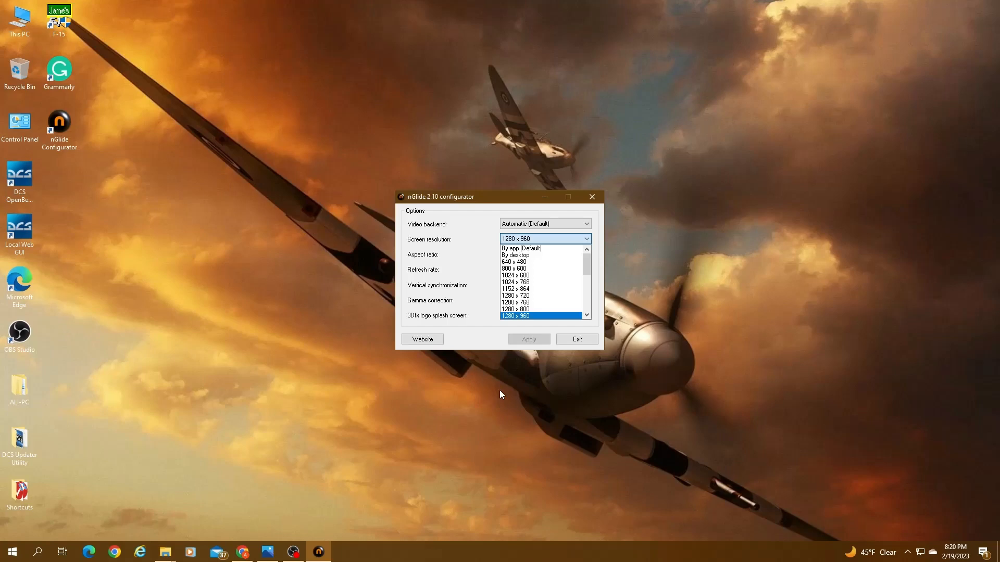
left_click(591, 197)
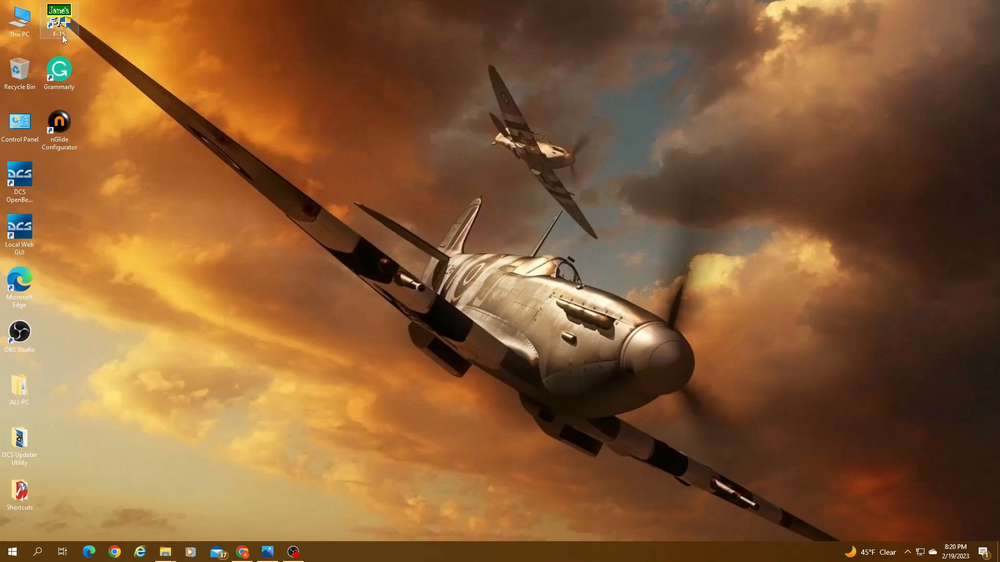
Step: Set the F-15 shortcut's compatibility mode to Windows 98 / Windows Me in its Properties
right_click(58, 22)
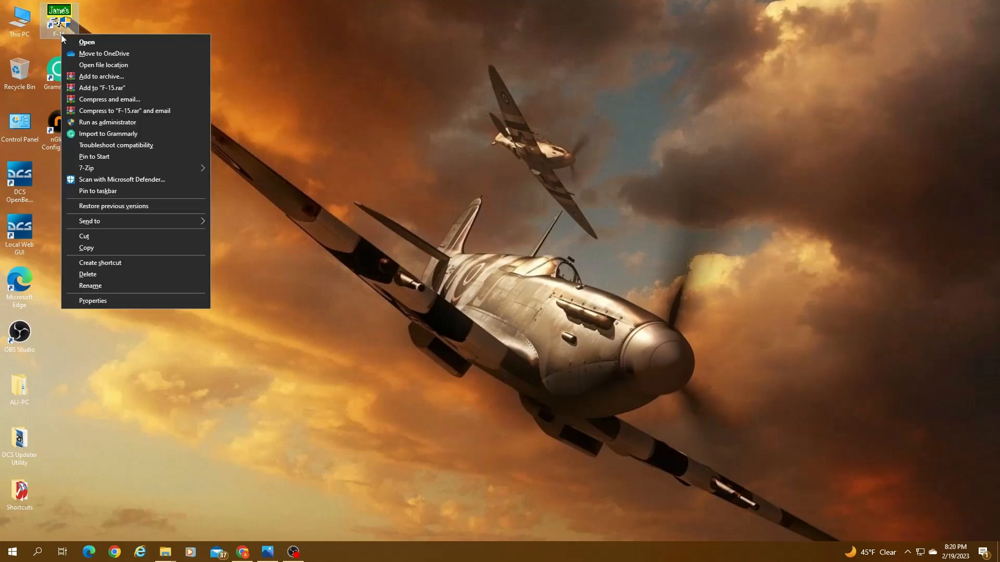
mouse_move(127, 194)
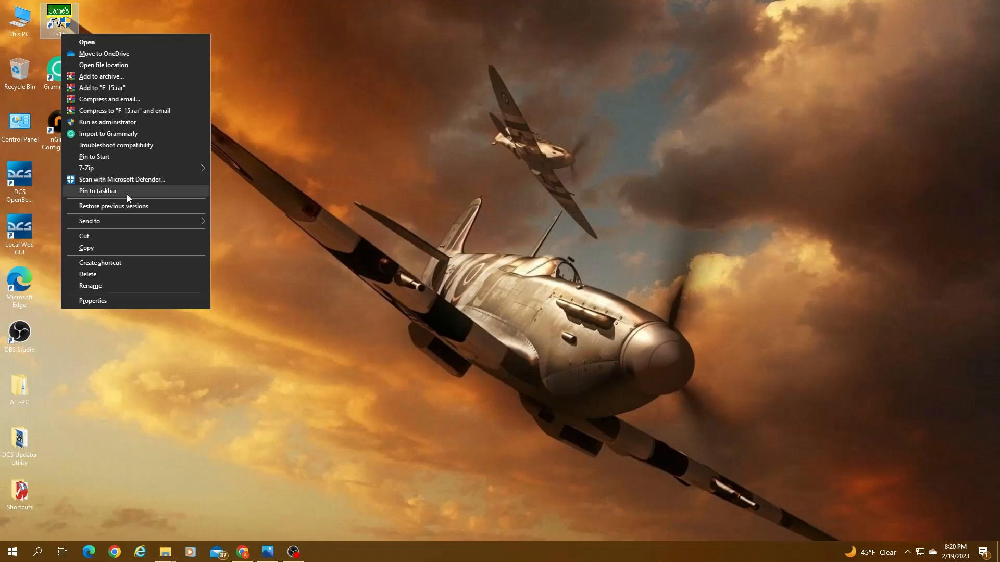
left_click(93, 299)
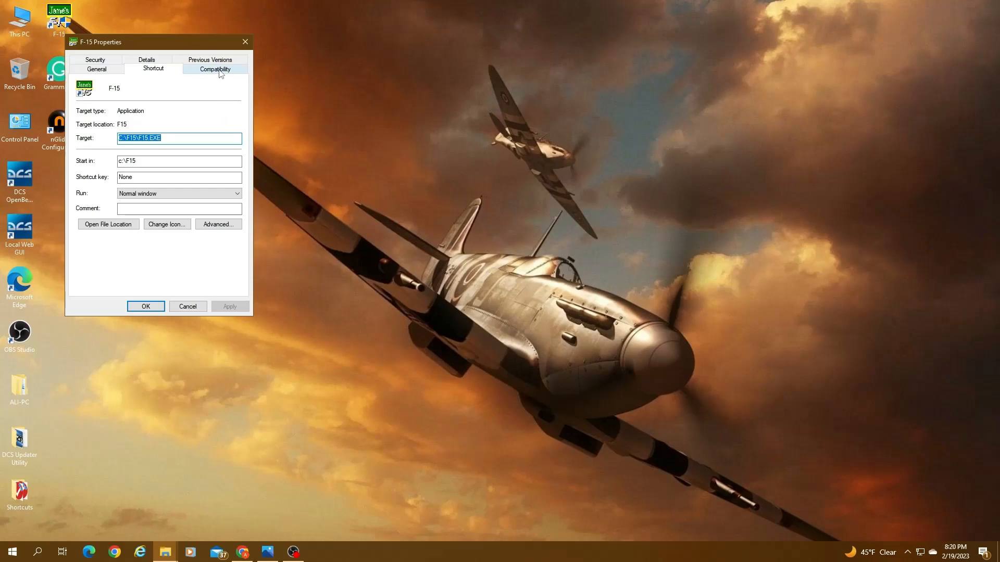
left_click(214, 68)
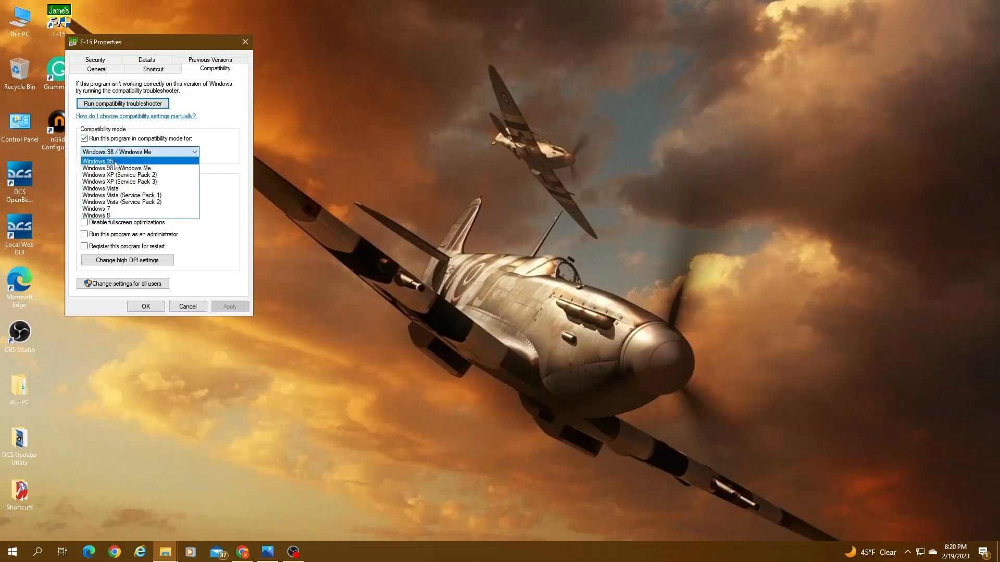
mouse_move(118, 168)
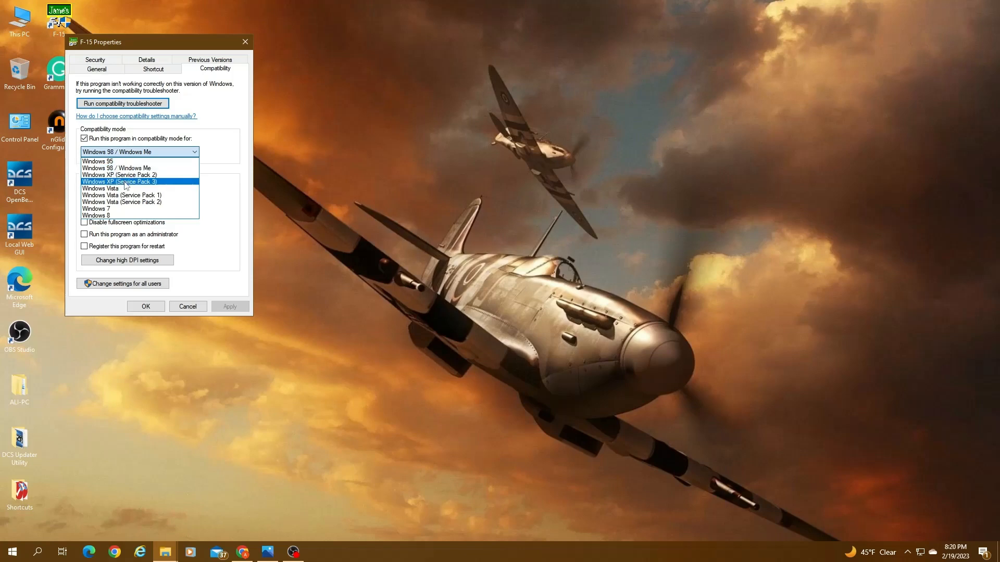
mouse_move(124, 188)
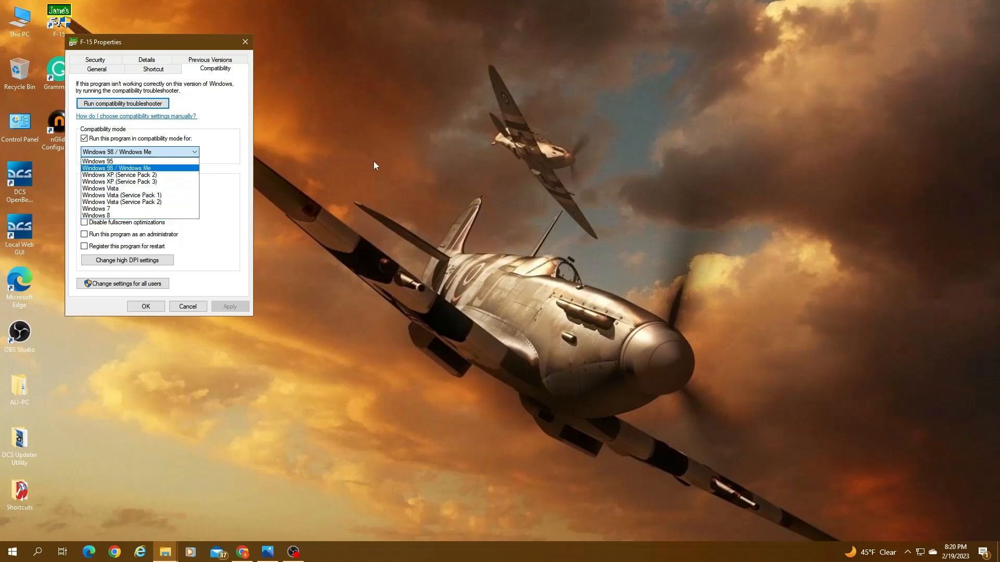
mouse_move(186, 321)
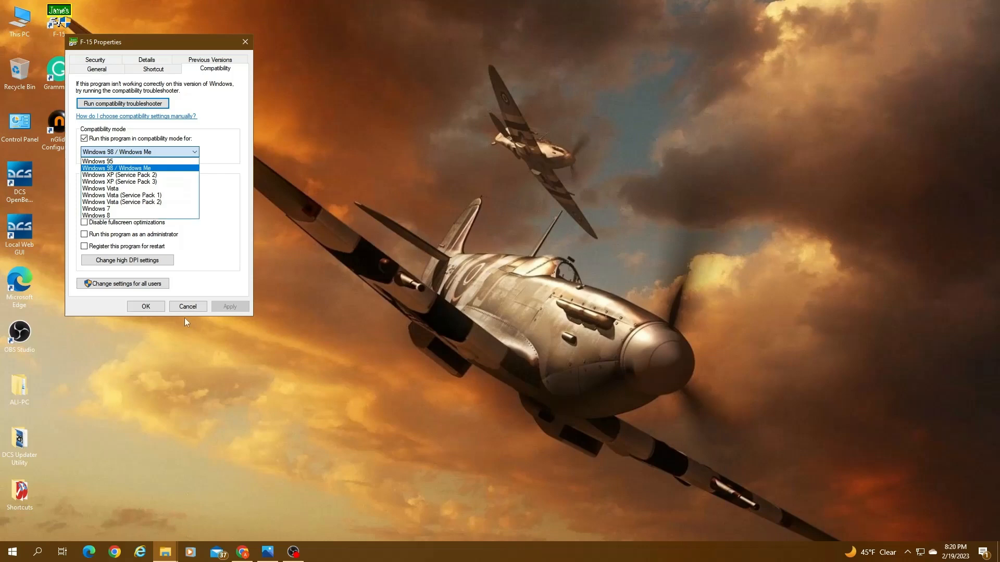
left_click(187, 306)
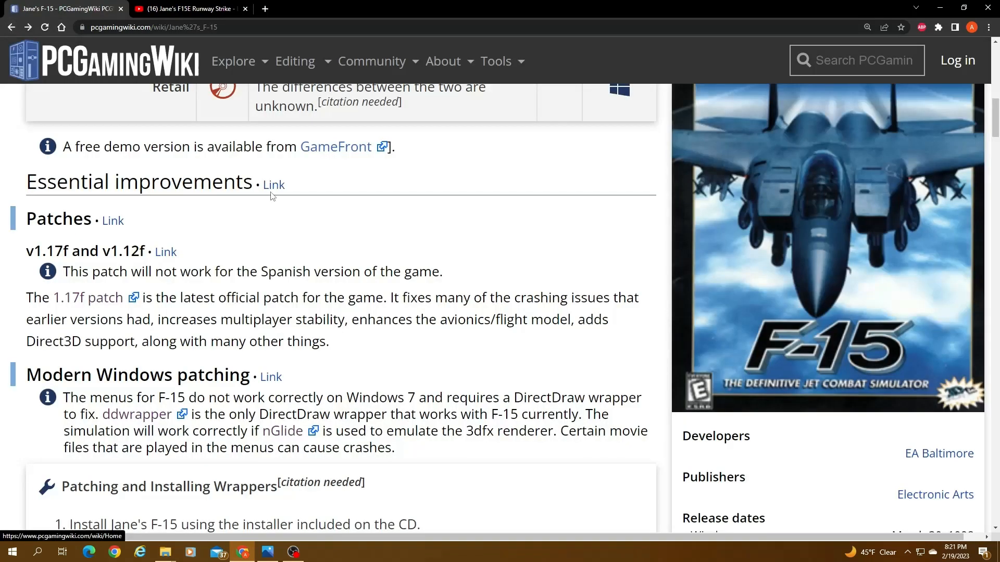
Step: Highlight step 8's list of .WVE movie files to keep in the F-15 Movies folder
scroll("down", 3)
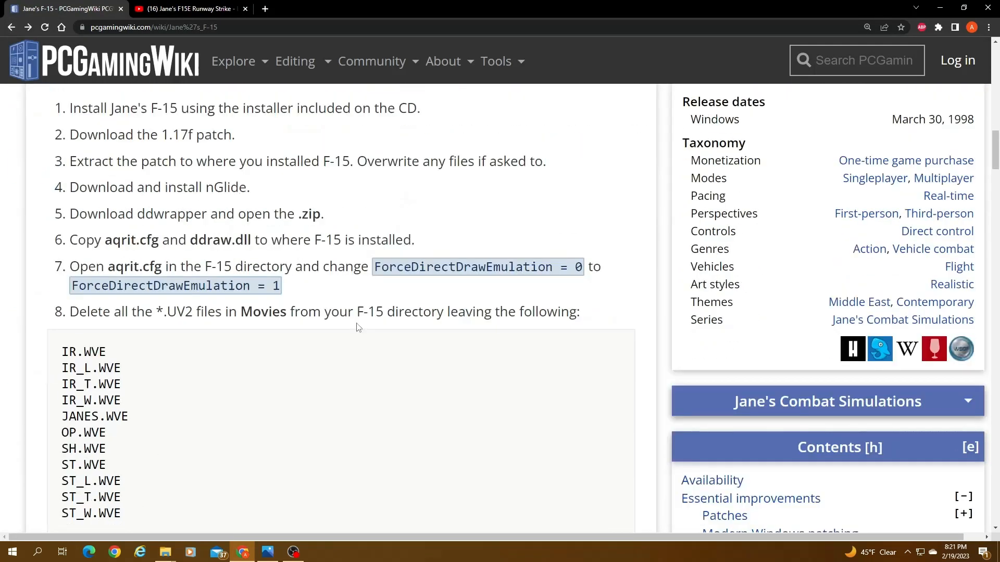
scroll("down", 3)
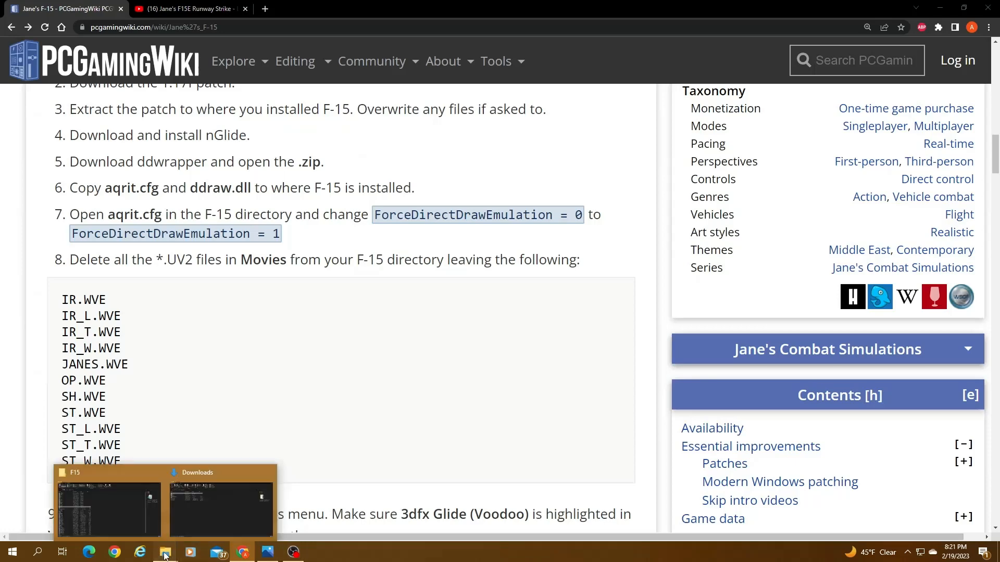
left_click(108, 507)
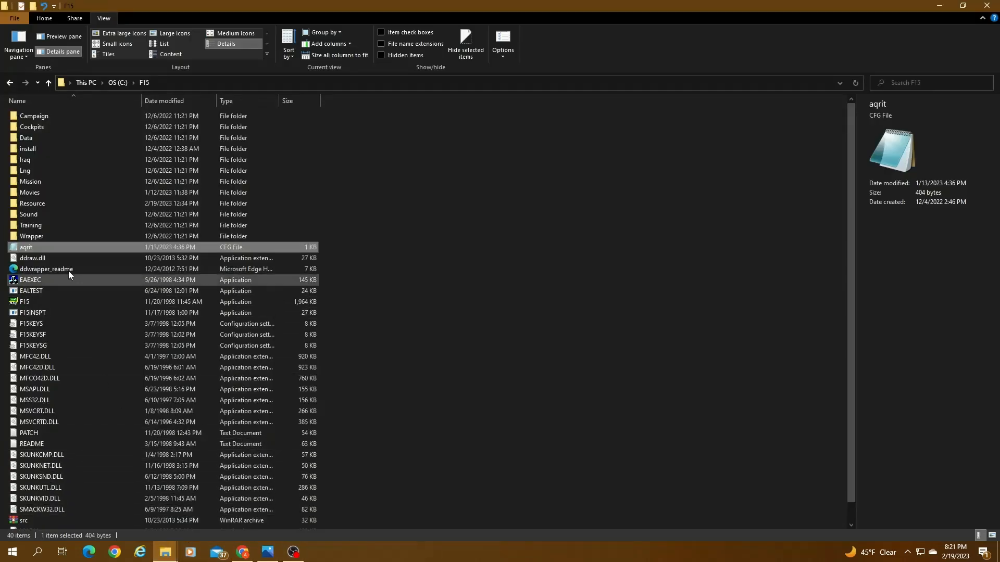
double_click(29, 192)
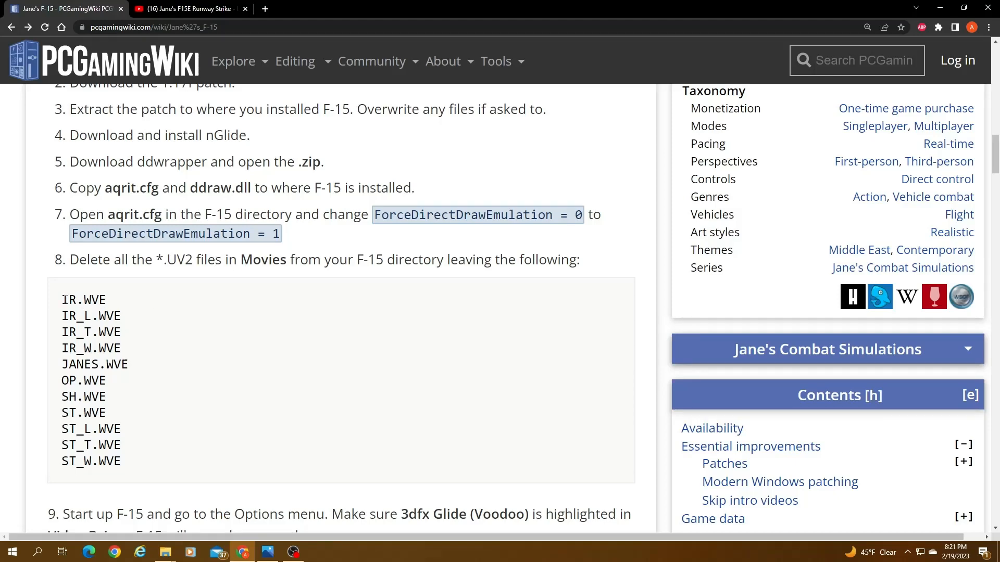
left_click_drag(62, 299, 127, 461)
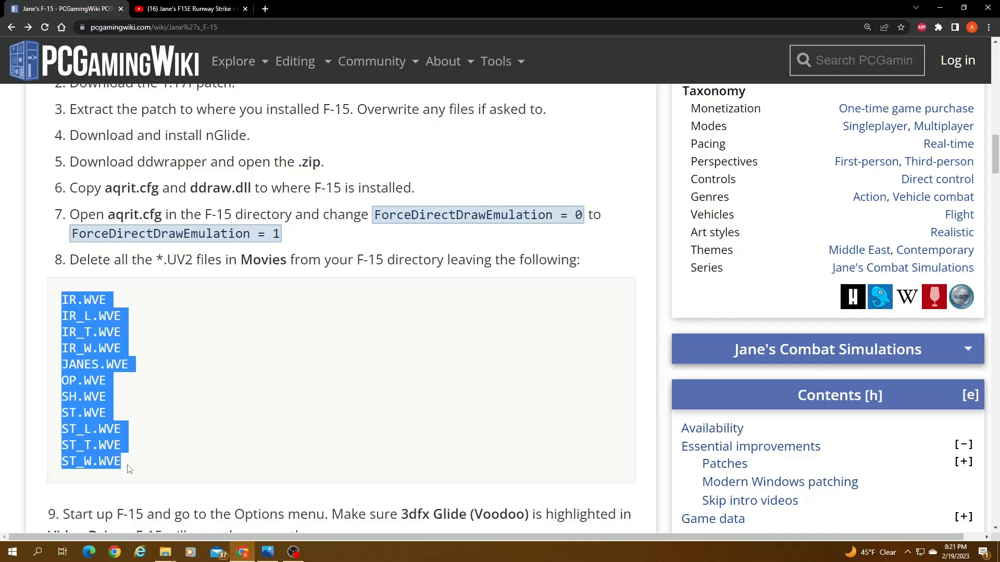
mouse_move(139, 428)
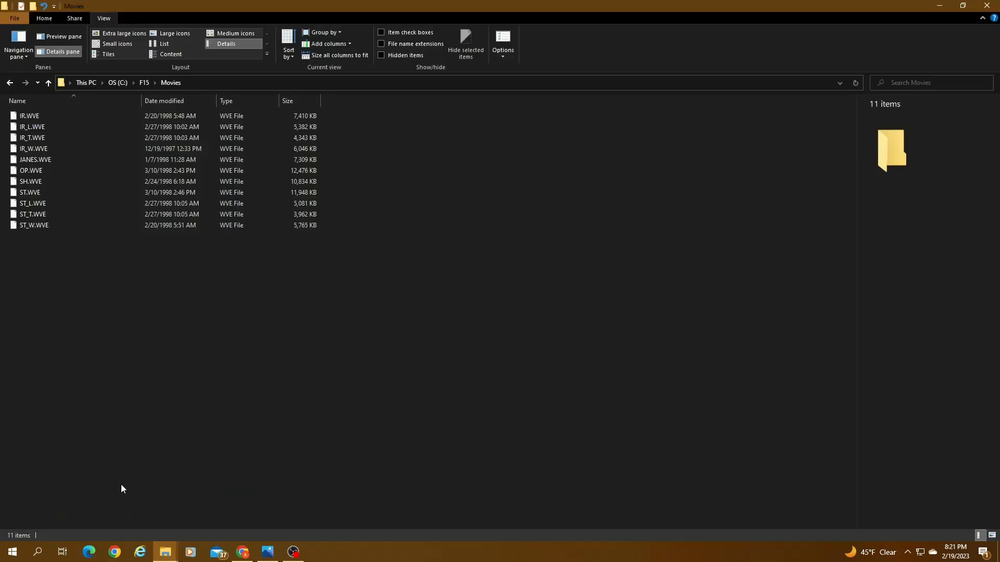
mouse_move(111, 258)
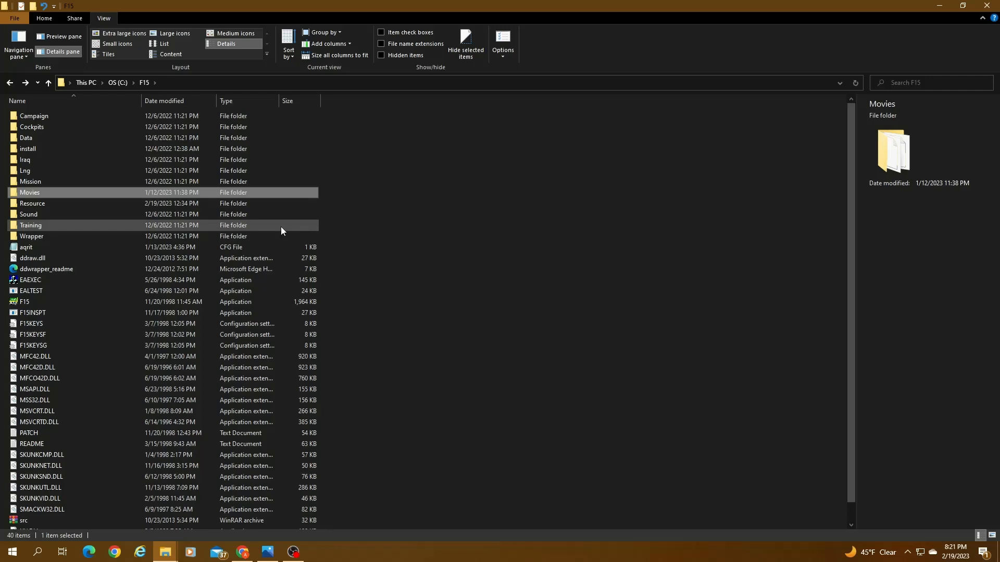
mouse_move(321, 201)
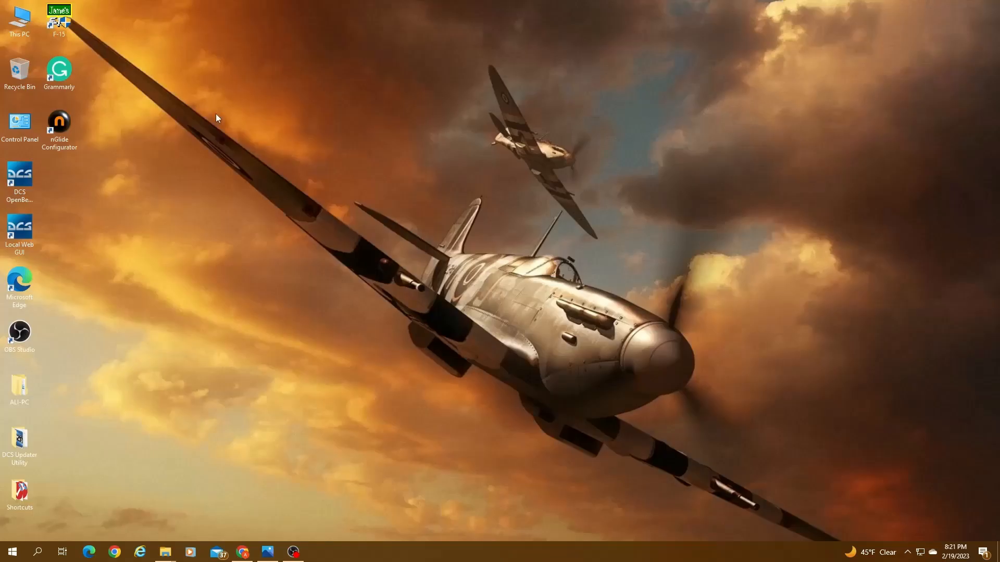
Step: Launch Jane's F-15 from the desktop shortcut and reach the runway cockpit view
double_click(58, 19)
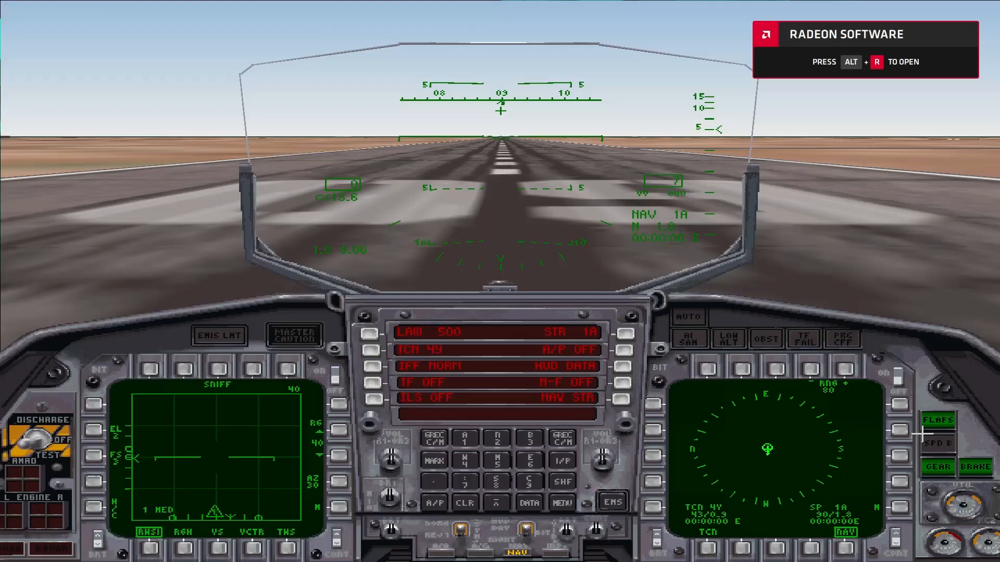